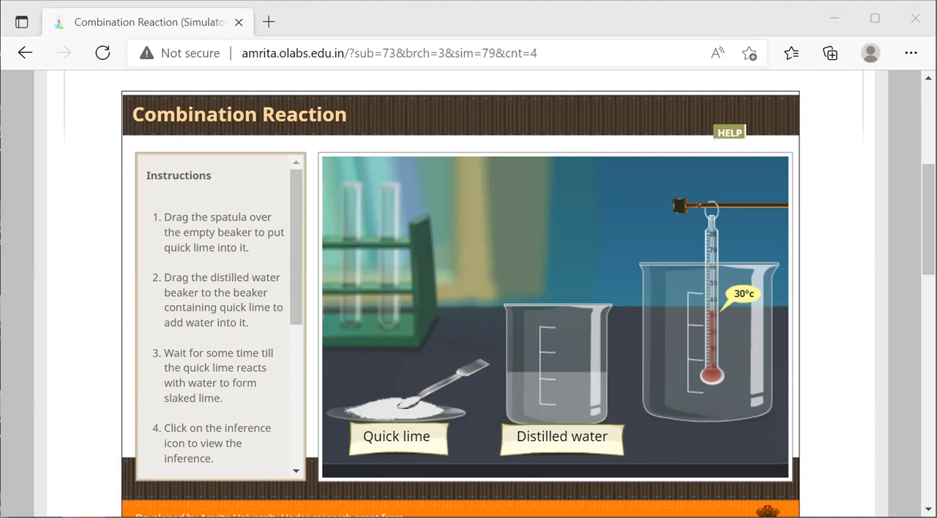
mouse_move(436, 398)
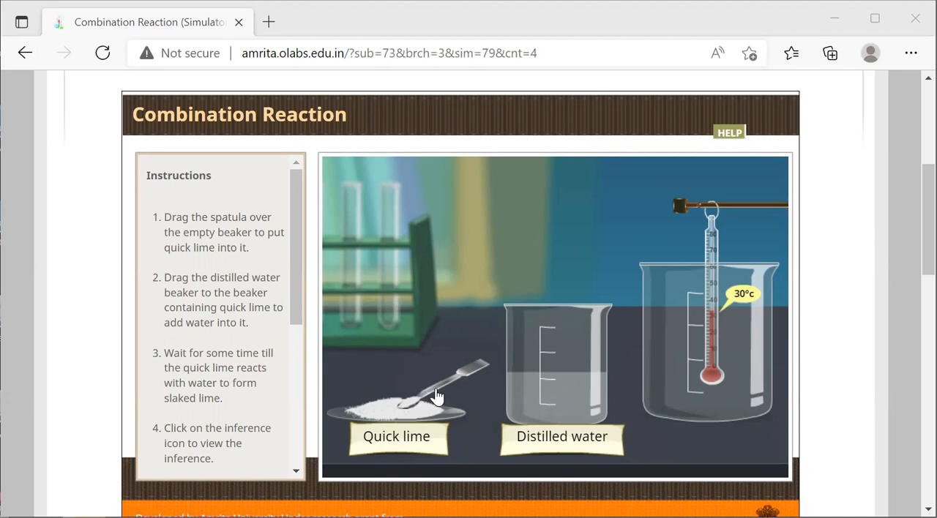
Spatula quick lime into the empty beaker, add water, and view the inference on the 40°C temperature rise
left_click_drag(436, 396, 622, 232)
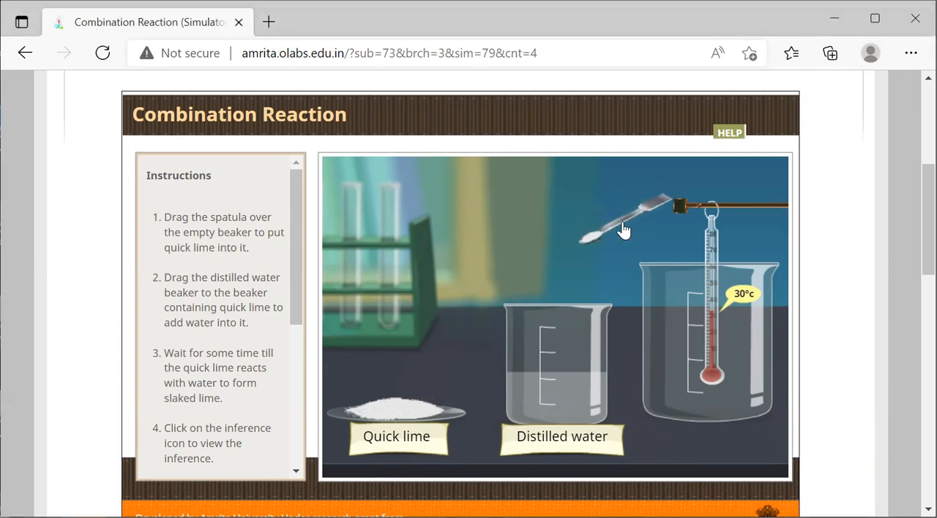
left_click_drag(623, 227, 696, 246)
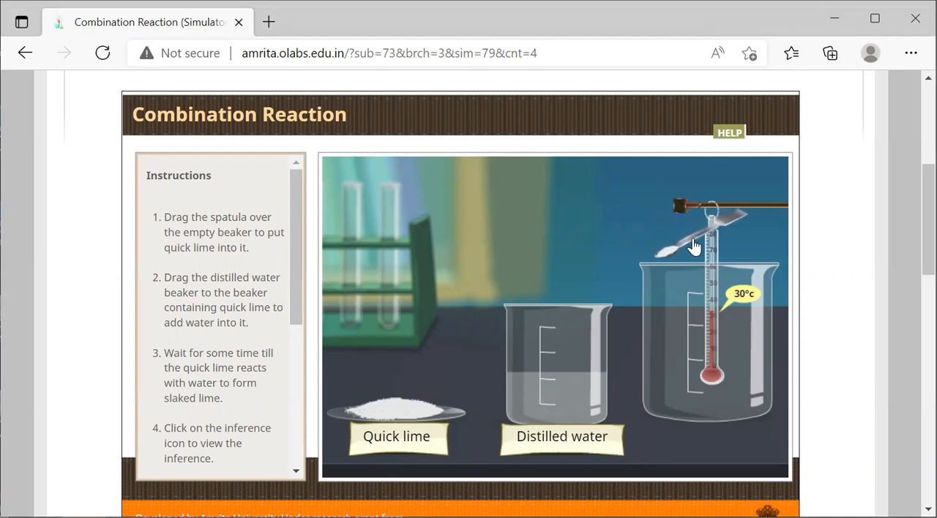
left_click_drag(694, 246, 439, 388)
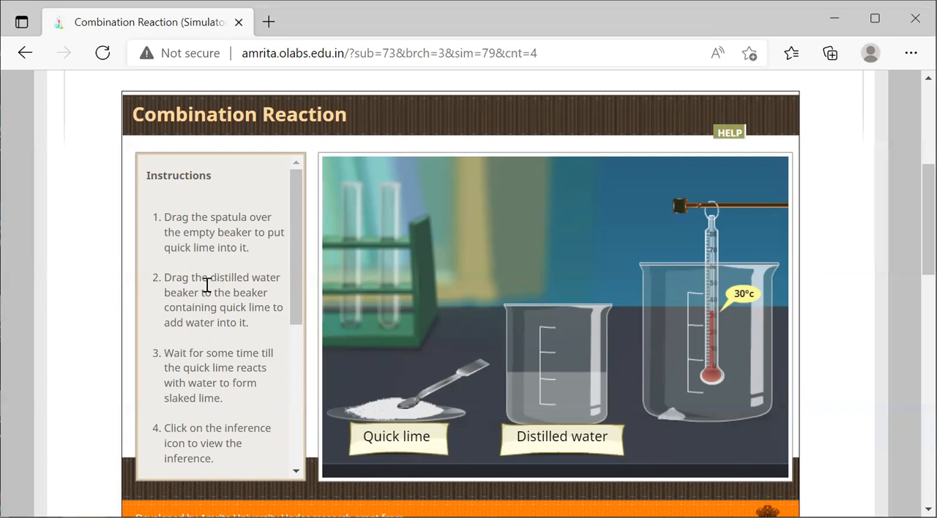
mouse_move(482, 337)
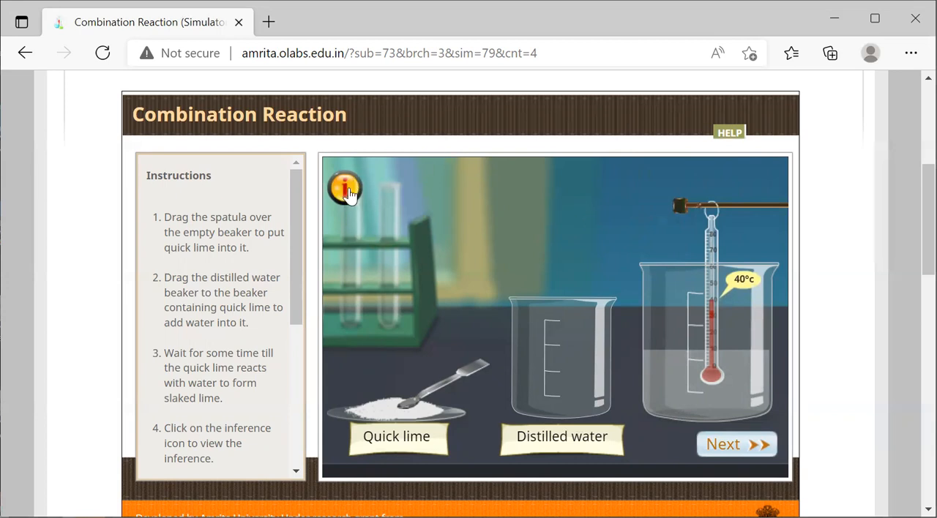
left_click(344, 187)
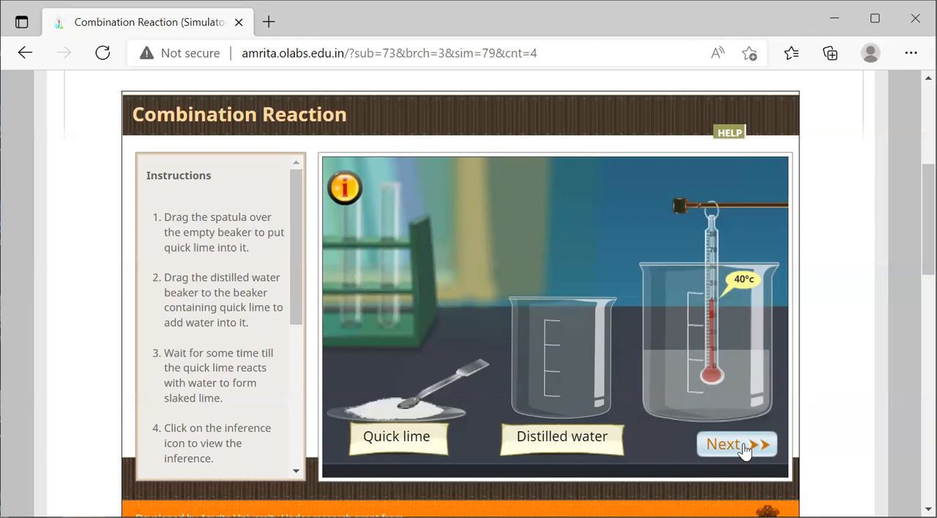
Advance to the lime water stage with the corked delivery tube fitted
left_click(735, 445)
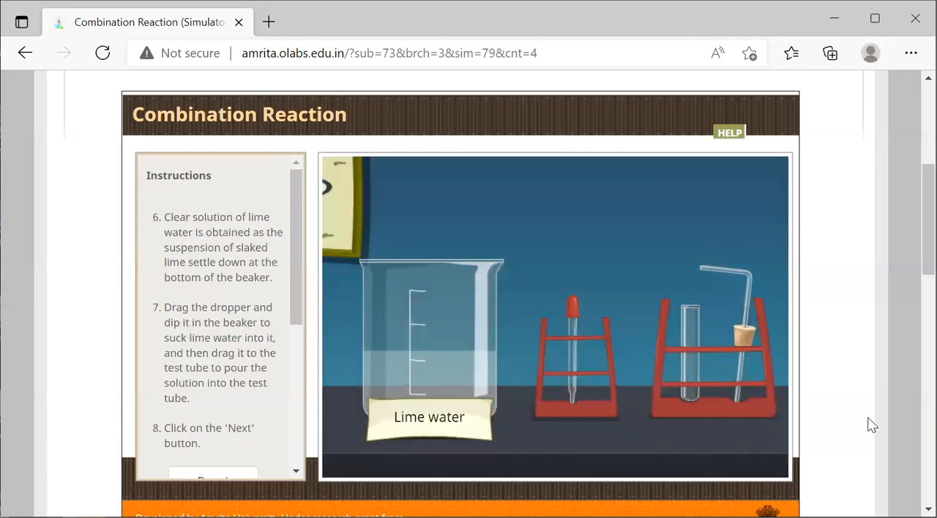
mouse_move(346, 328)
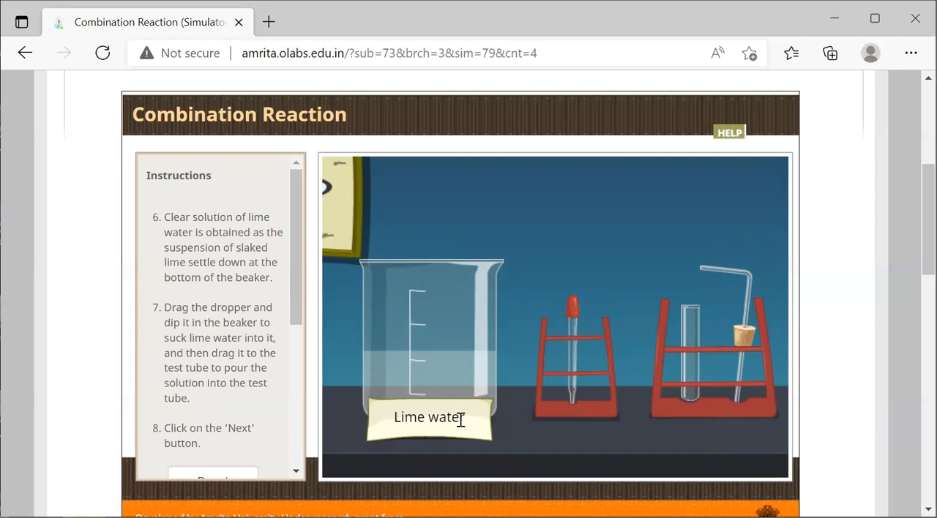
mouse_move(681, 334)
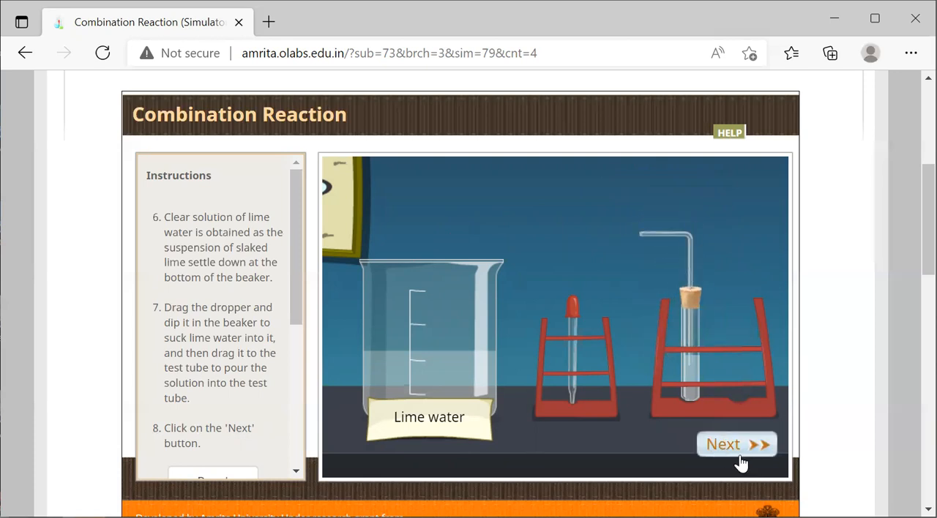
Blow exhaled air into the lime water three times until milky white, then view the inference
left_click(735, 445)
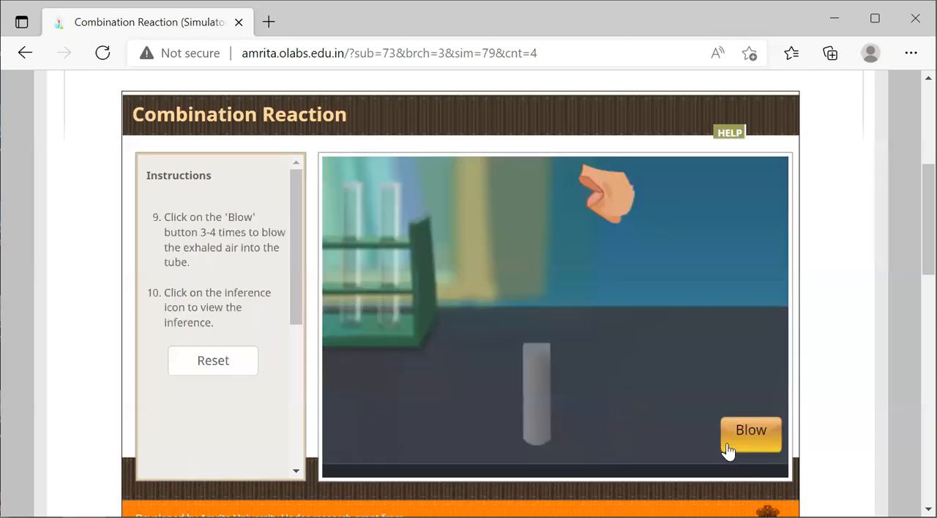
left_click(750, 431)
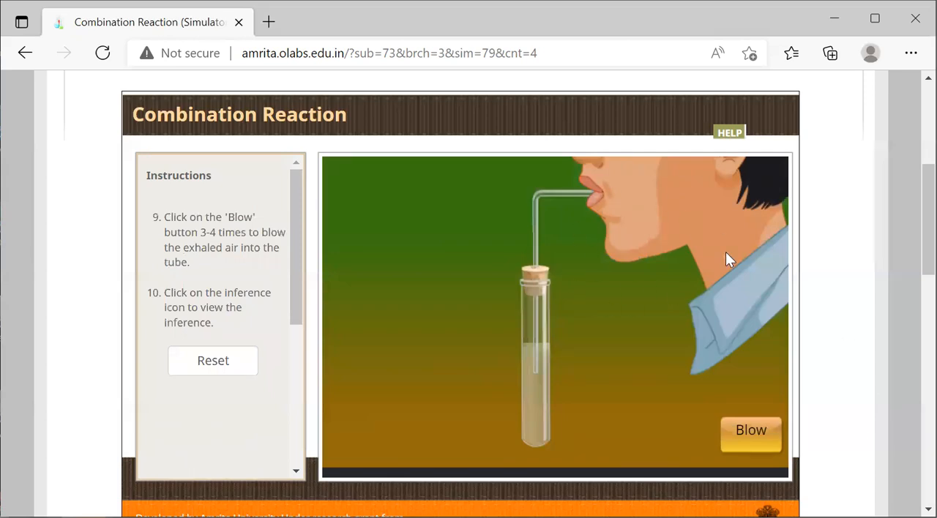
mouse_move(631, 205)
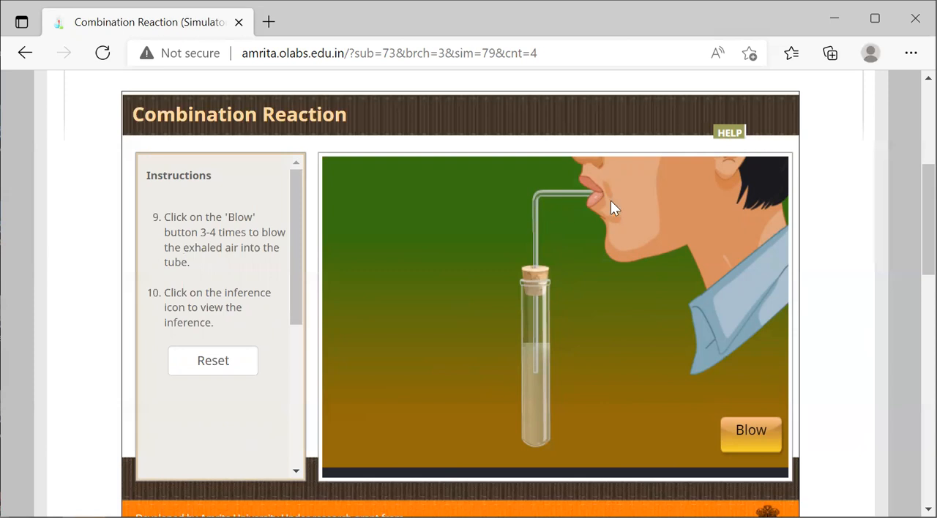
mouse_move(570, 262)
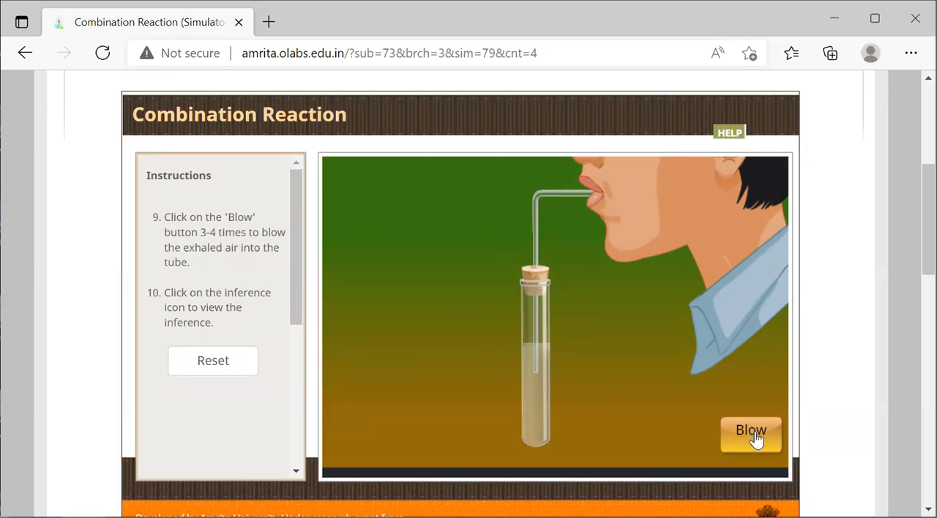
left_click(751, 430)
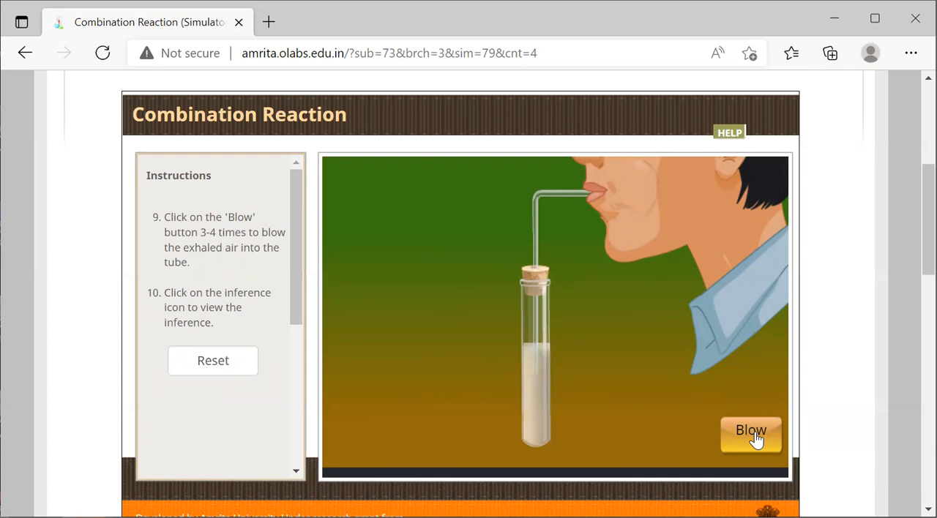
left_click(752, 430)
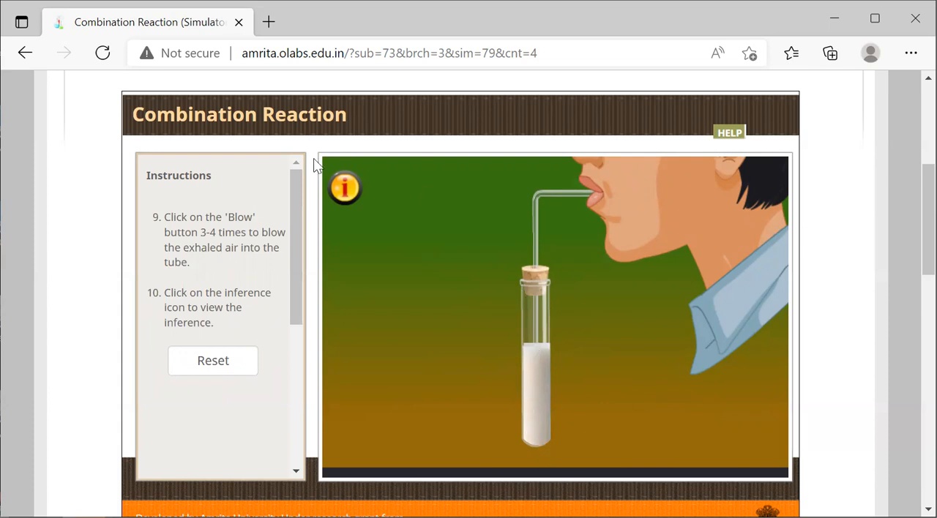
mouse_move(346, 197)
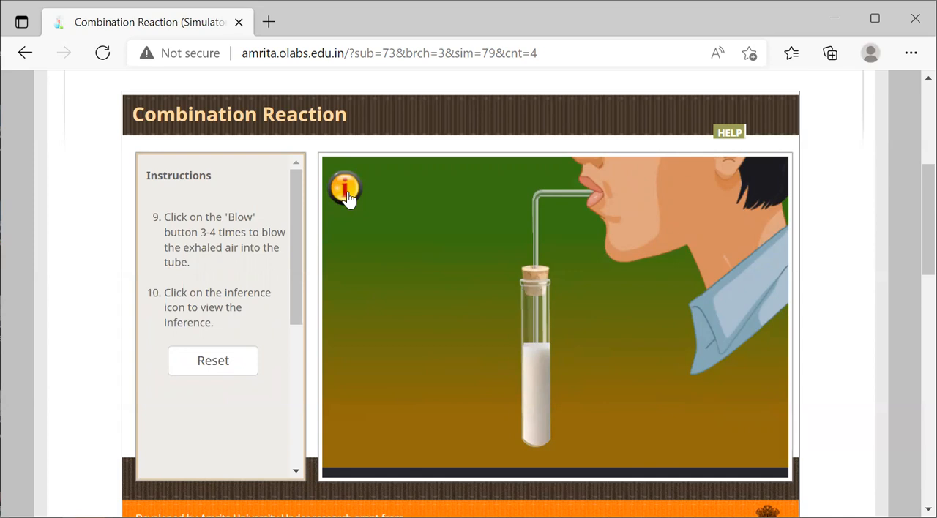
mouse_move(348, 204)
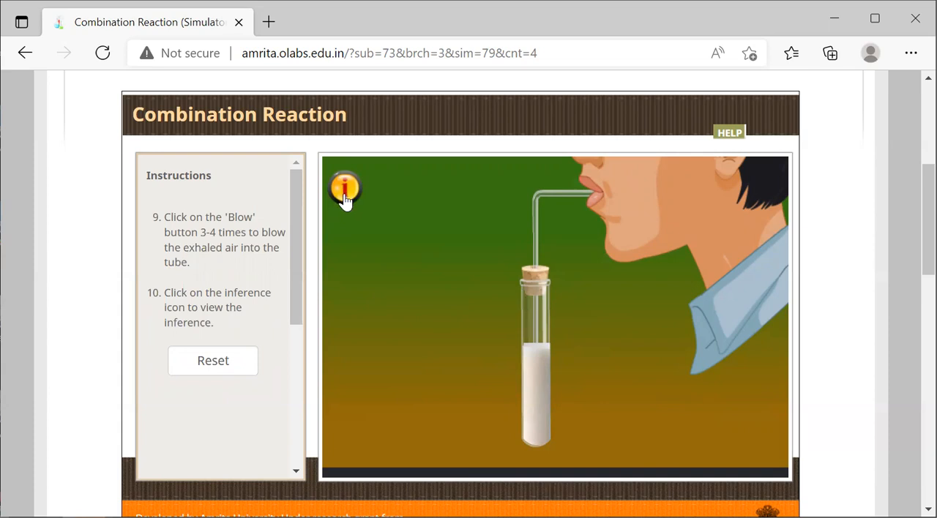
left_click(344, 189)
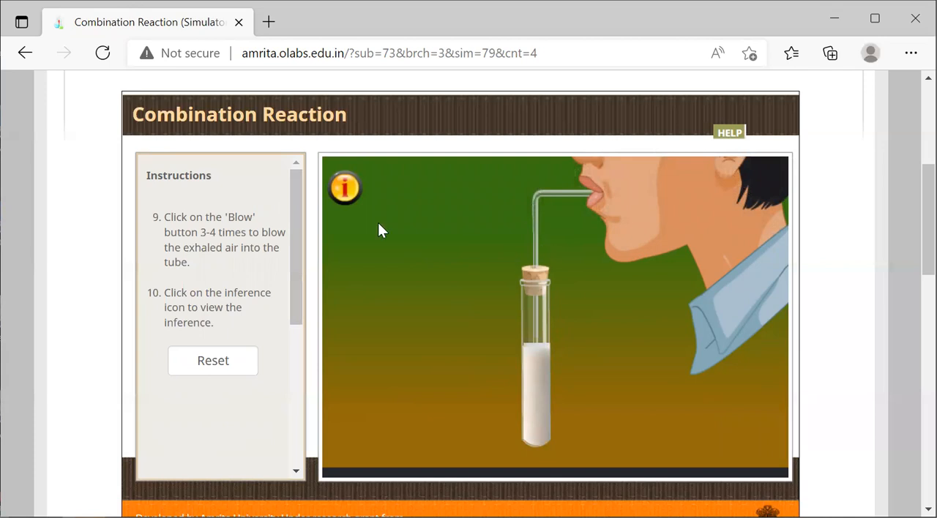
mouse_move(3, 62)
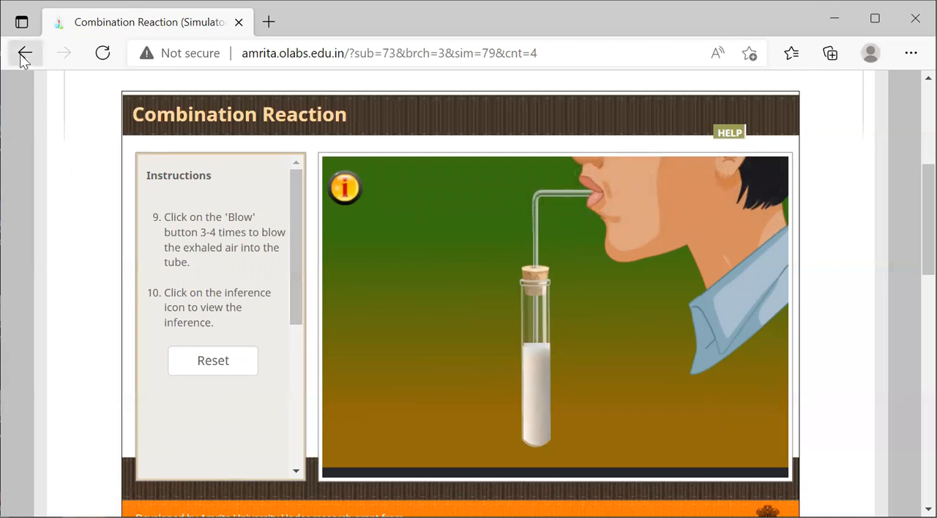
Return to the Class 10 list and launch the Decomposition Reaction simulator for copper carbonate
left_click(23, 53)
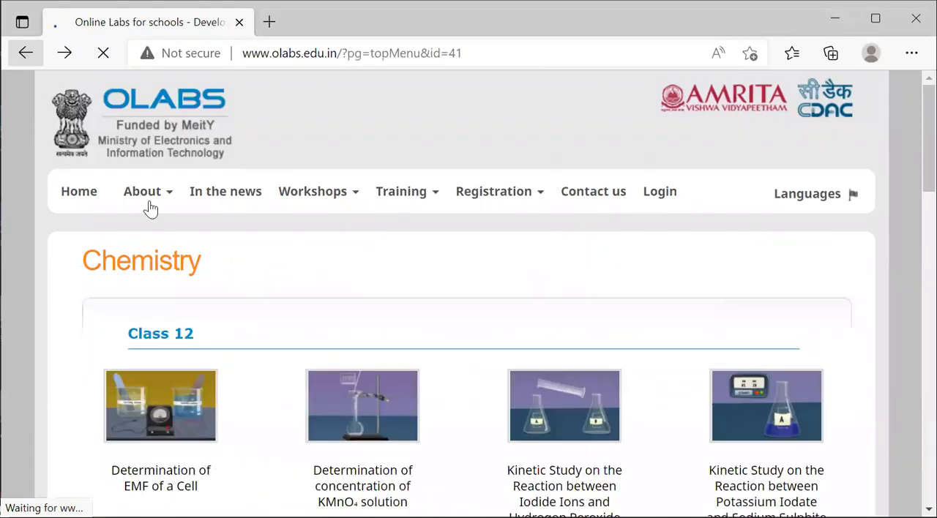
scroll("down", 3)
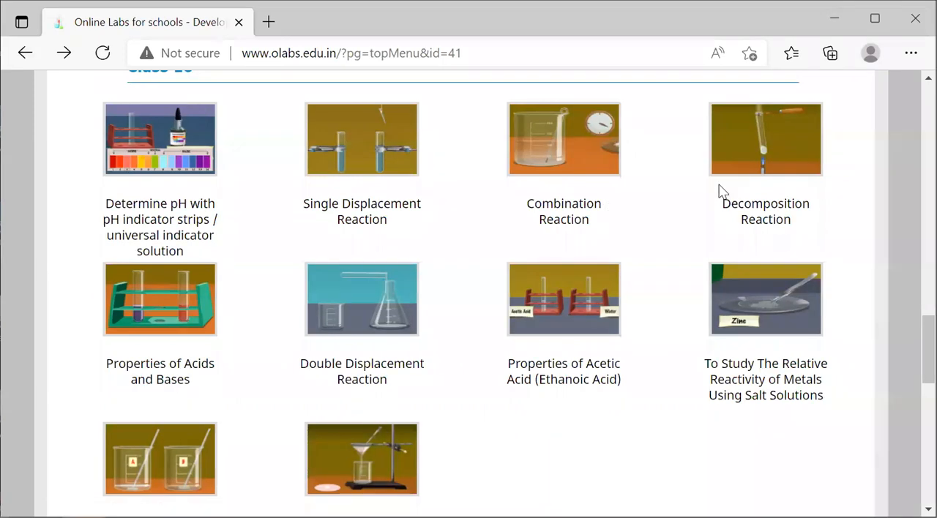
left_click(765, 139)
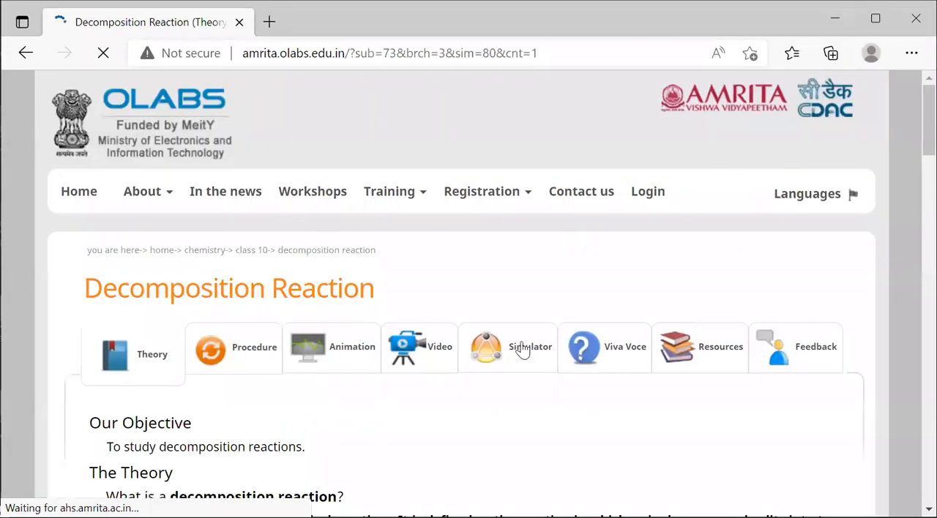
left_click(507, 346)
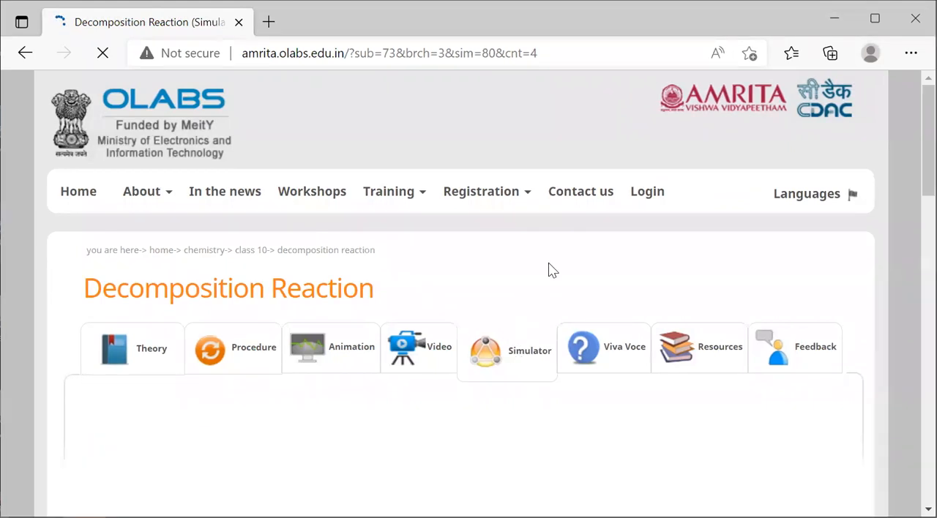
scroll("down", 3)
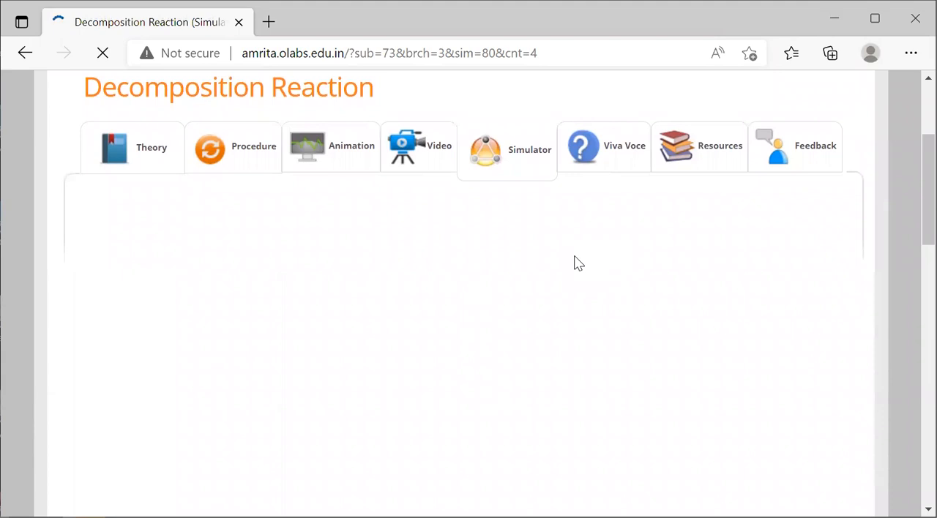
left_click(507, 149)
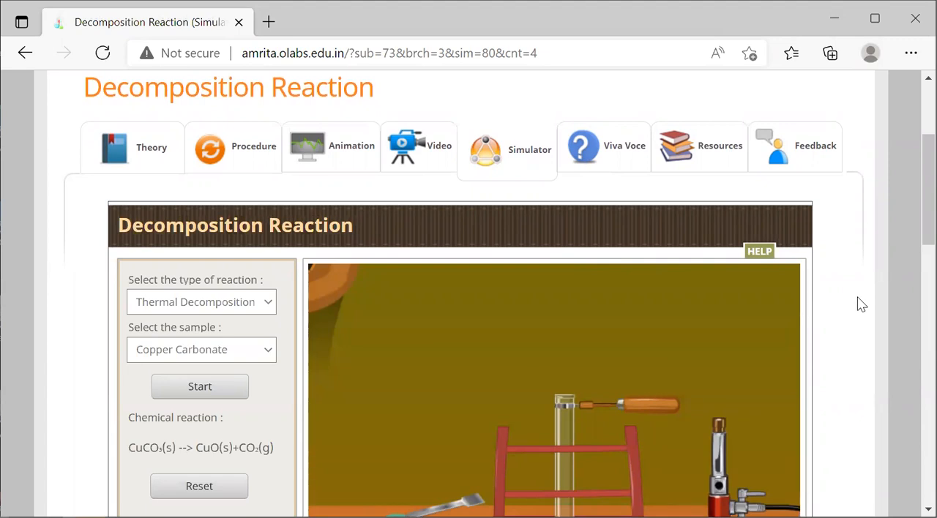
Scroll to the thermal decomposition apparatus with copper carbonate, test tube and burner
scroll("down", 3)
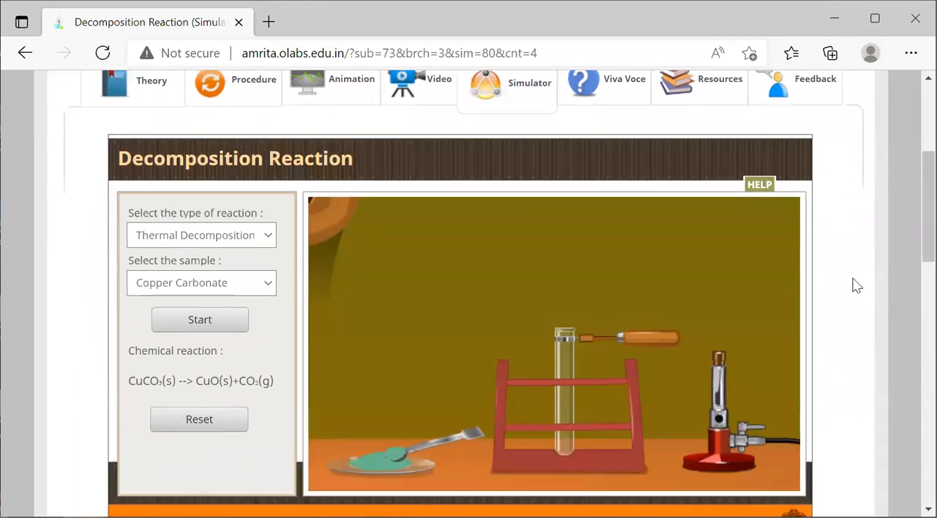
mouse_move(818, 417)
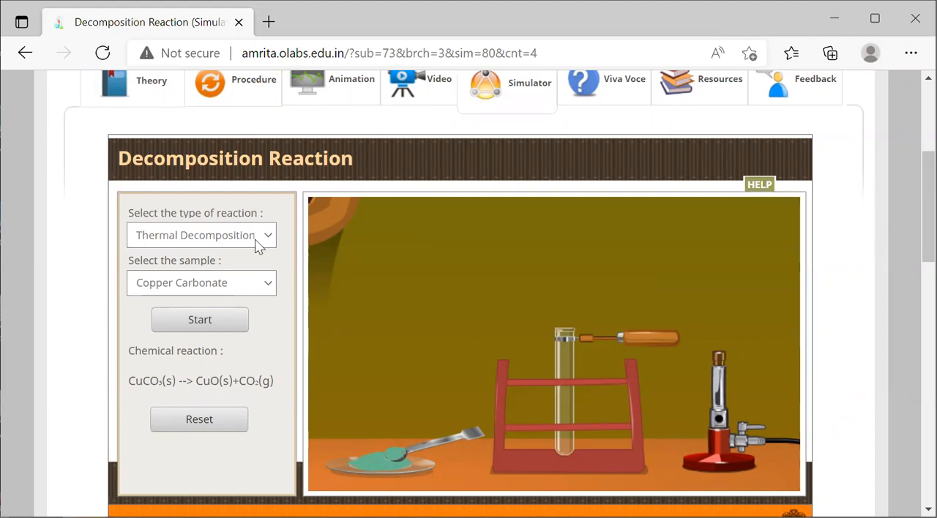
mouse_move(272, 246)
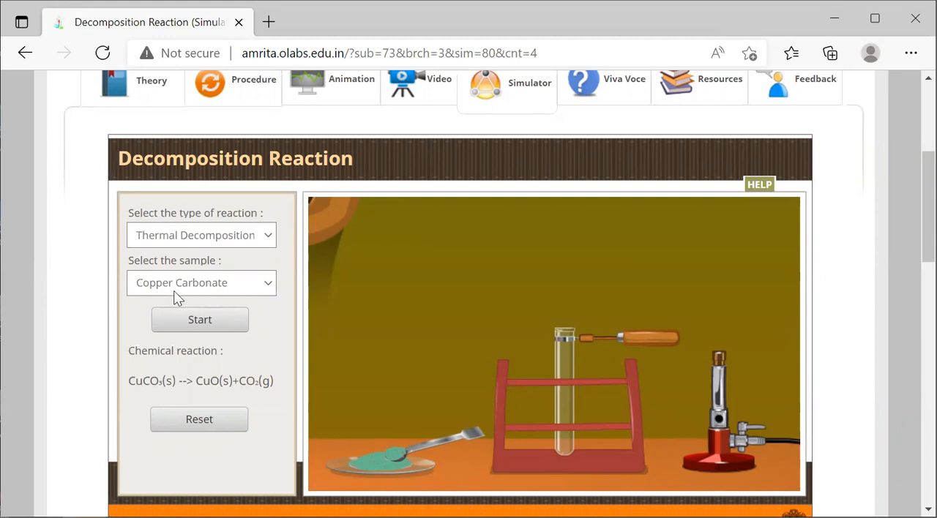
mouse_move(179, 290)
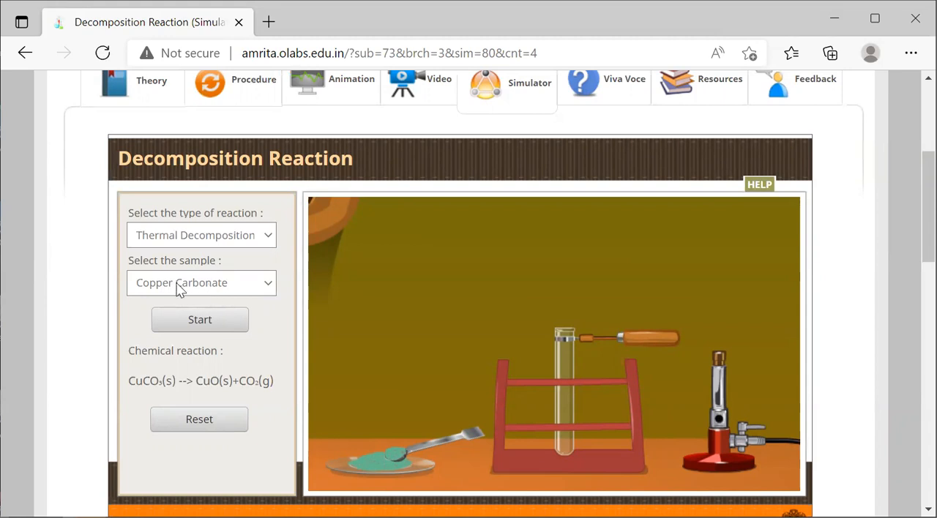
mouse_move(217, 285)
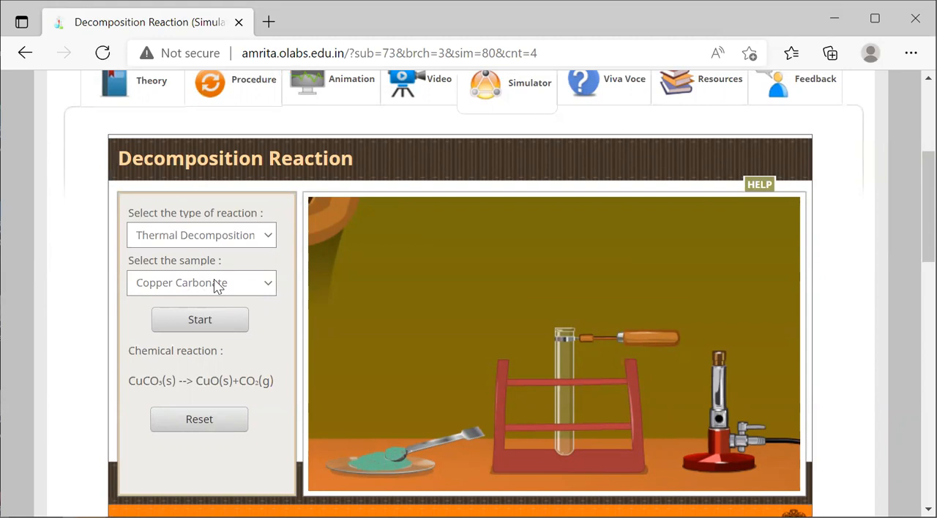
mouse_move(236, 287)
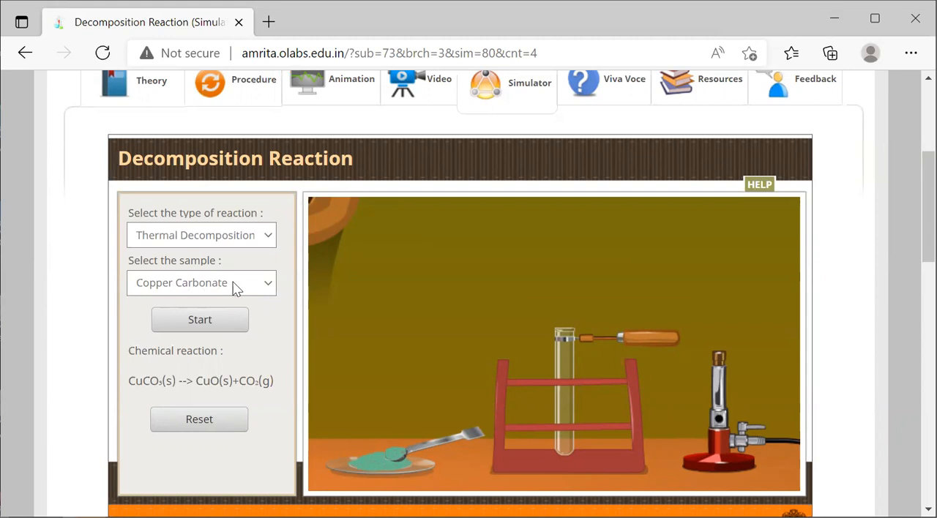
mouse_move(273, 340)
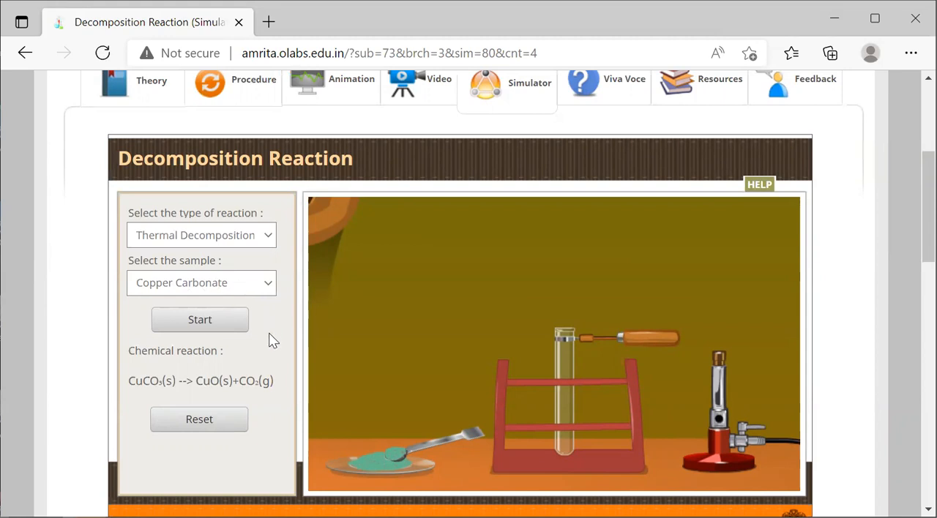
Start the copper carbonate thermal decomposition run
left_click(199, 319)
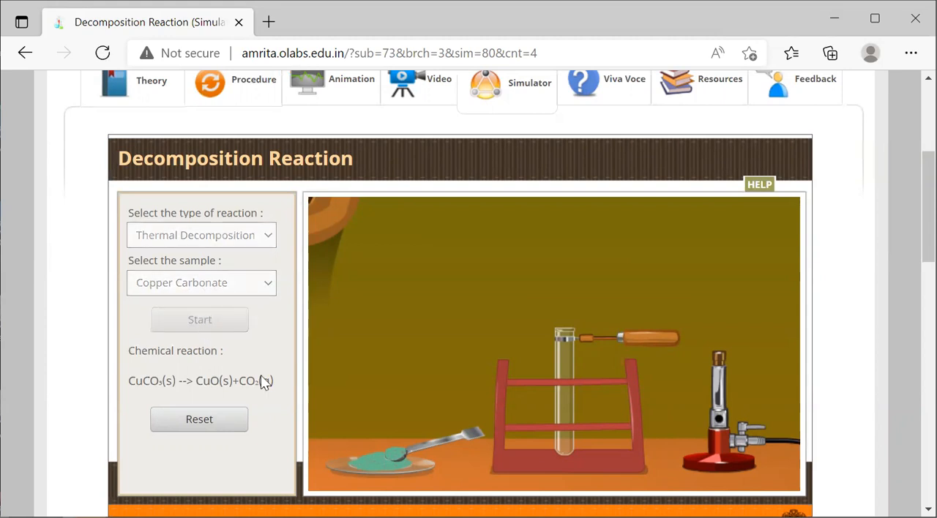
mouse_move(281, 389)
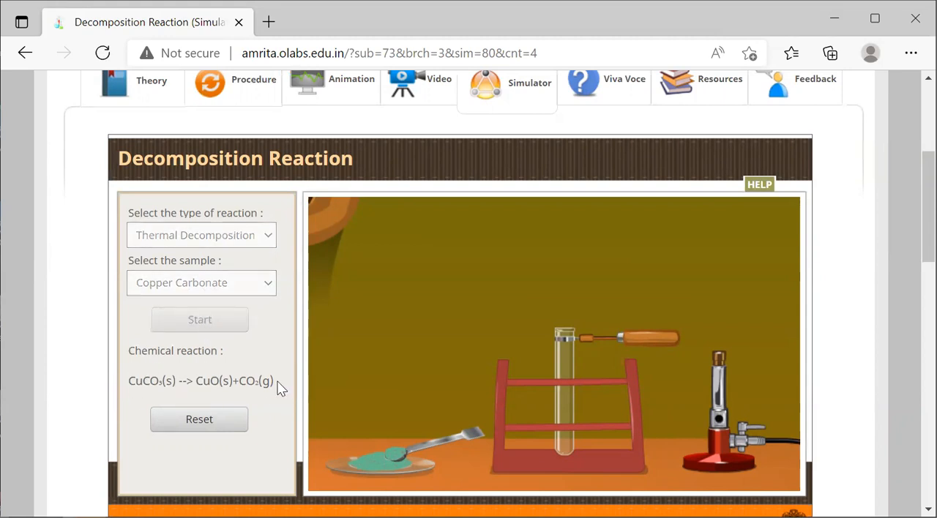
mouse_move(229, 375)
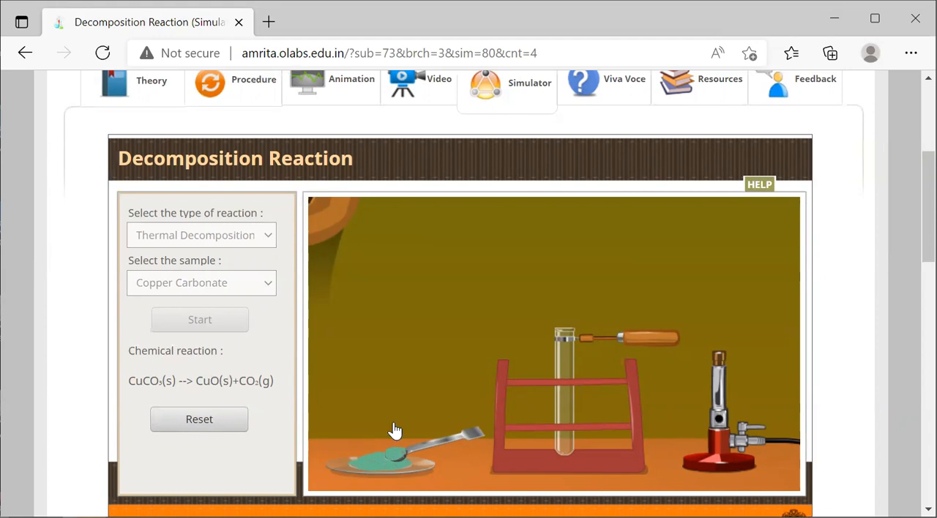
mouse_move(440, 441)
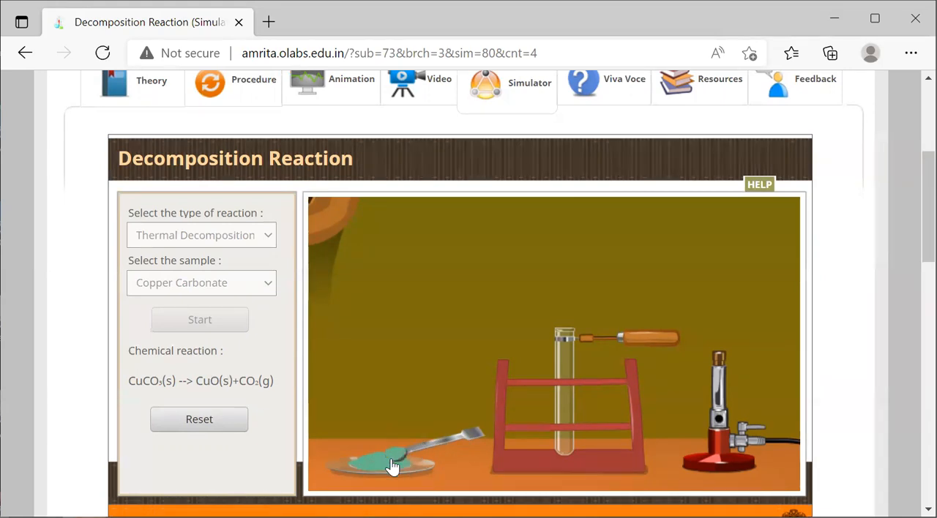
mouse_move(427, 447)
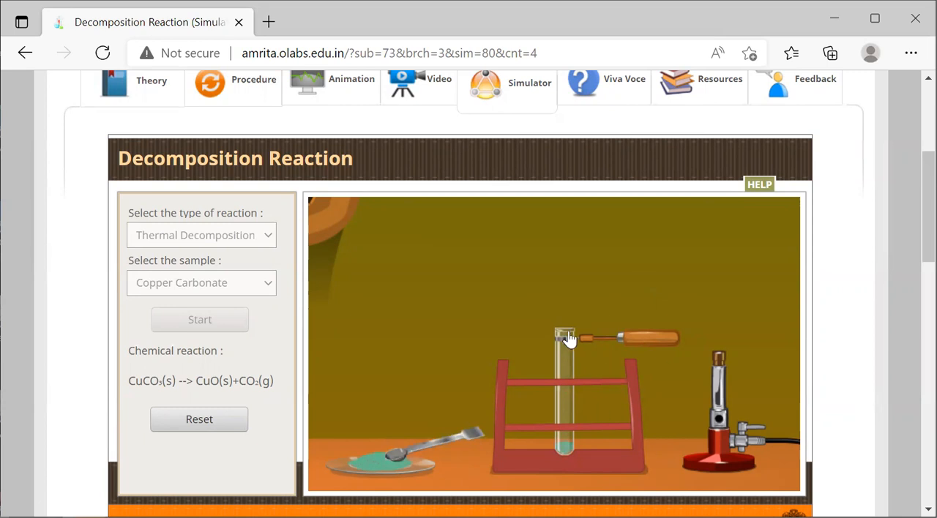
mouse_move(756, 432)
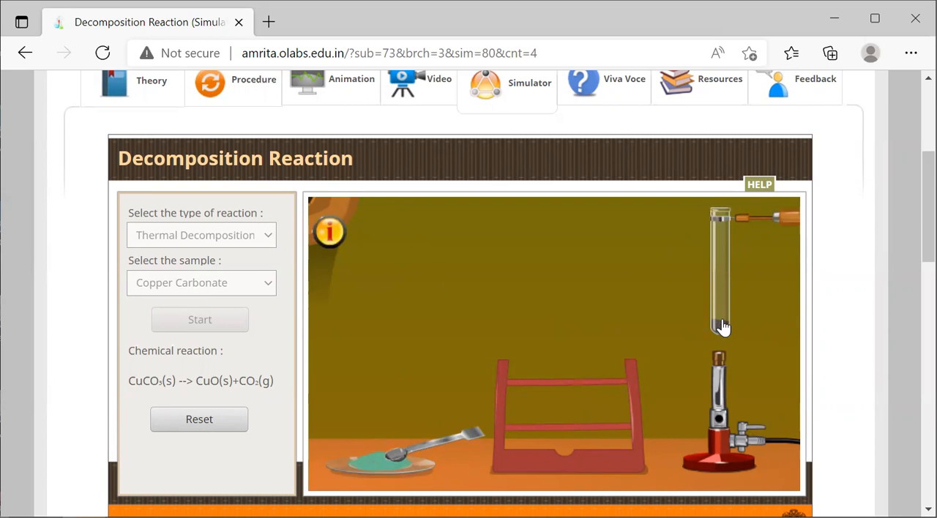
mouse_move(329, 242)
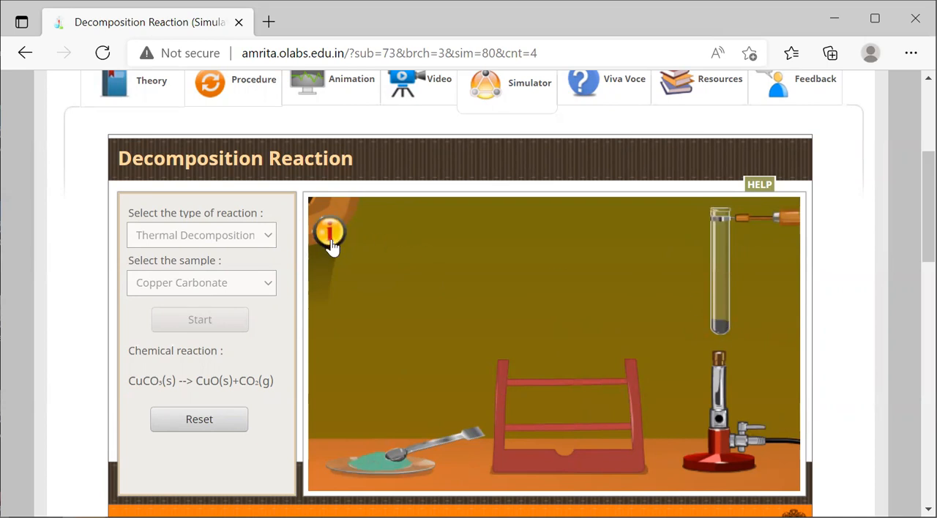
mouse_move(328, 233)
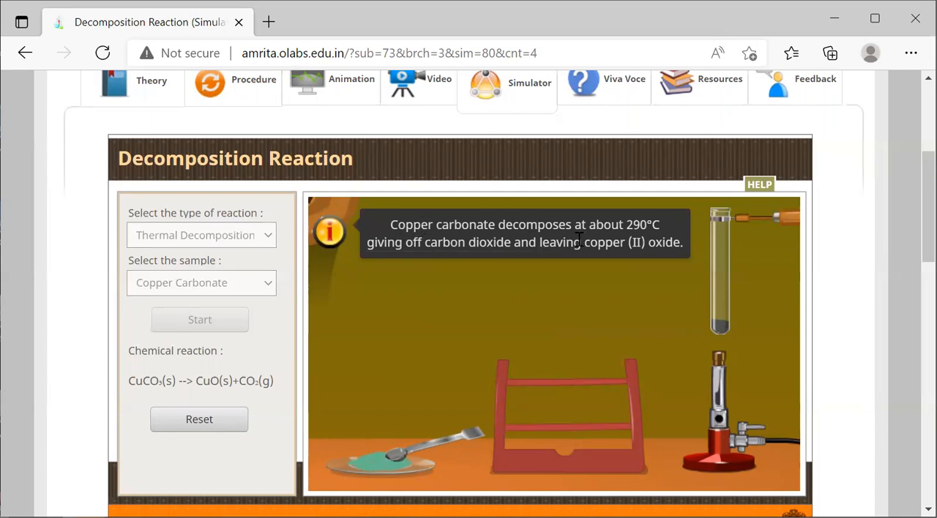
mouse_move(648, 232)
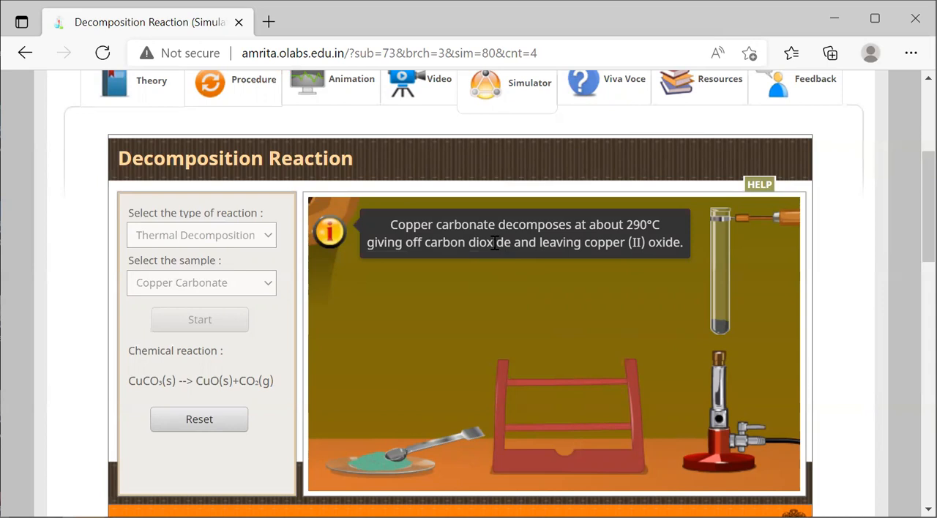
mouse_move(633, 311)
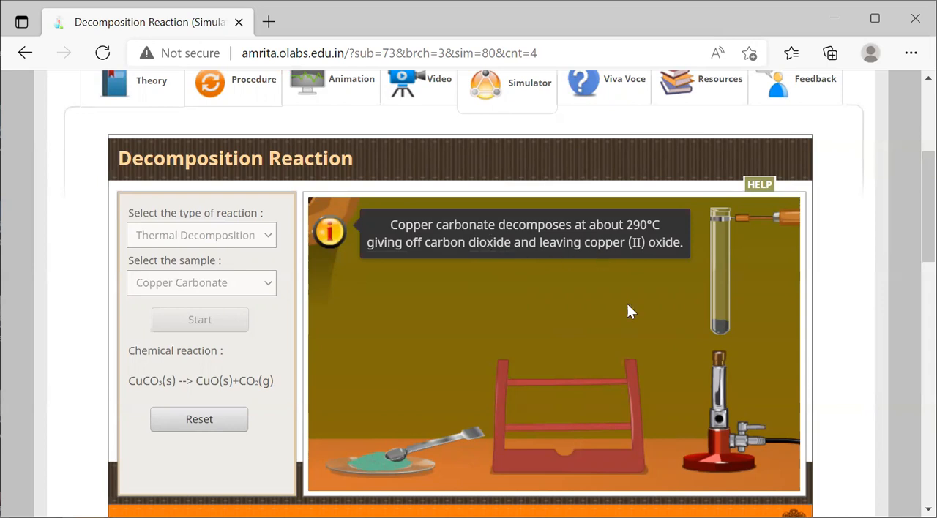
mouse_move(731, 329)
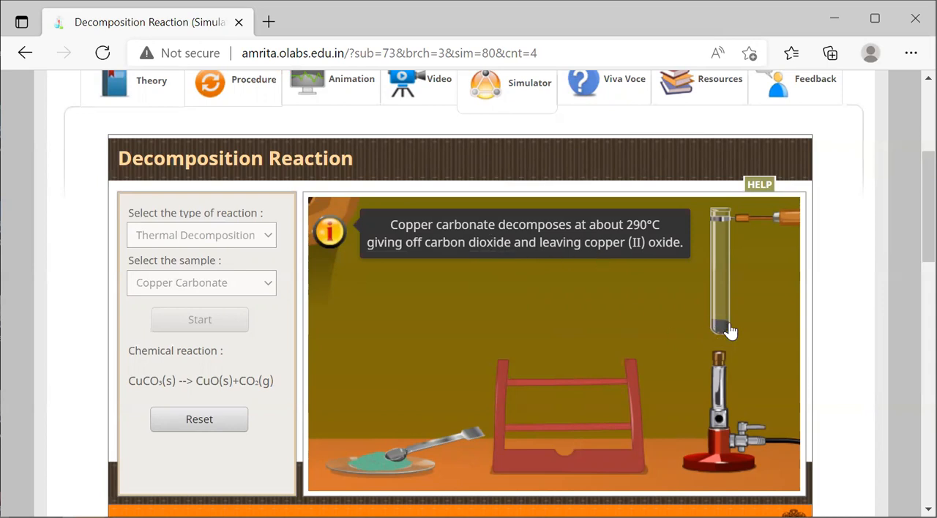
mouse_move(769, 285)
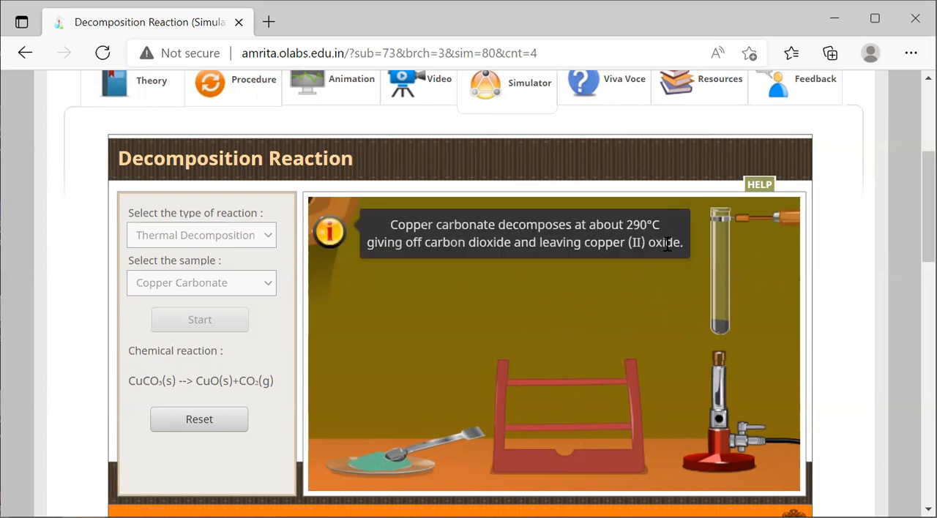
mouse_move(476, 286)
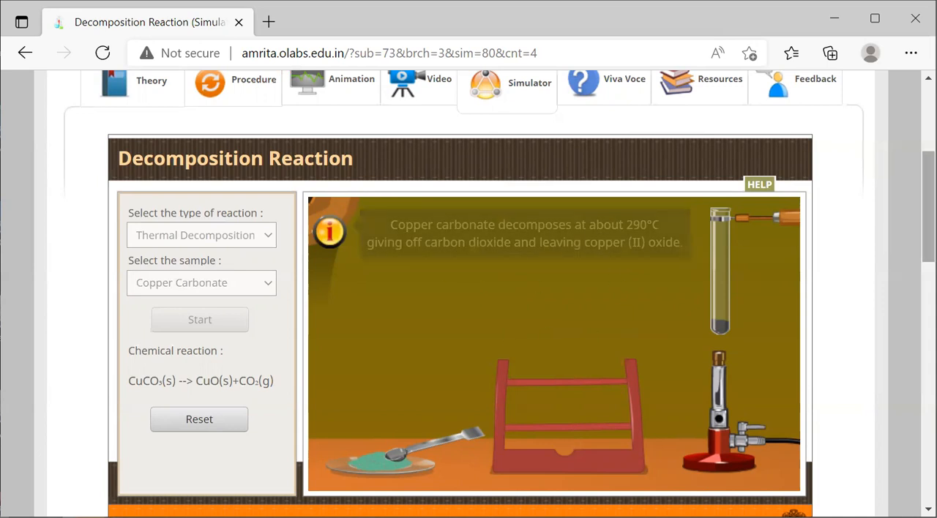
Go back toward the chemistry experiments list after reading the 290°C decomposition inference
left_click(26, 52)
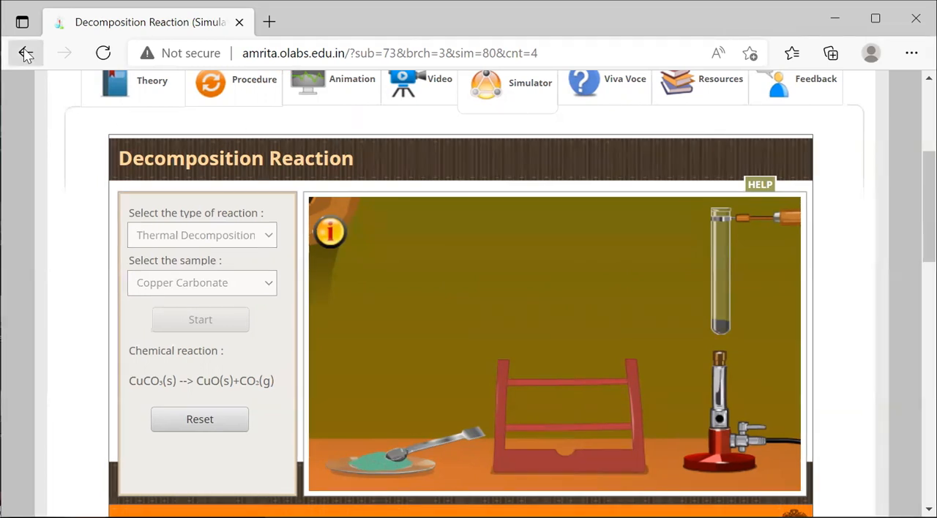
Launch the Single Displacement Reaction simulator with iron nails from the Class 10 list
left_click(25, 53)
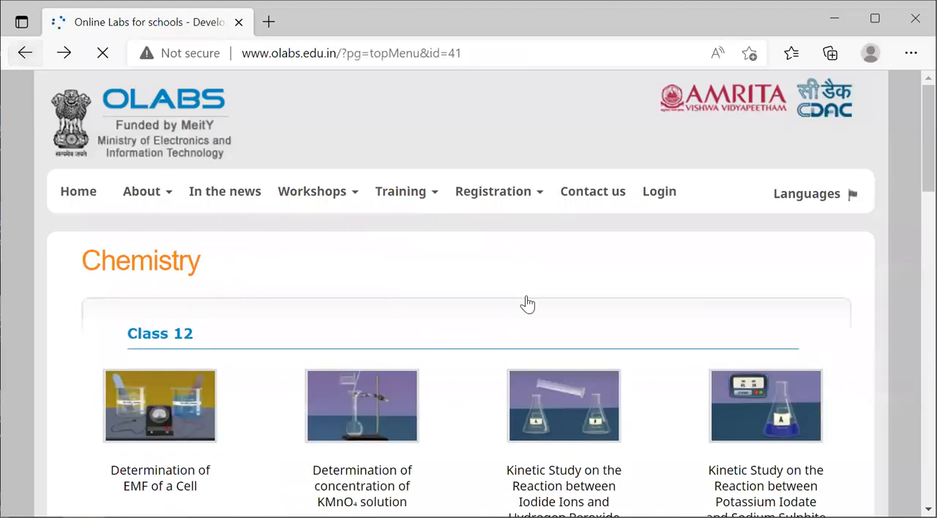
scroll("down", 3)
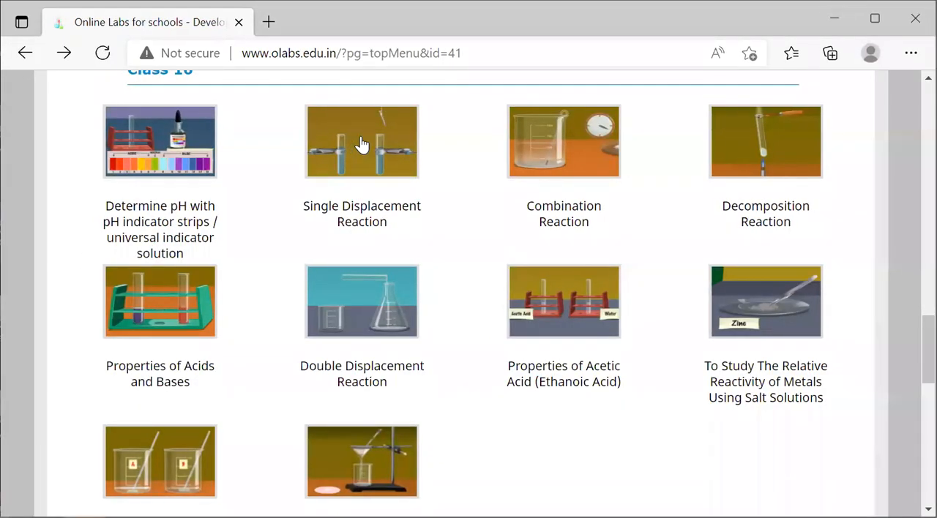
left_click(362, 141)
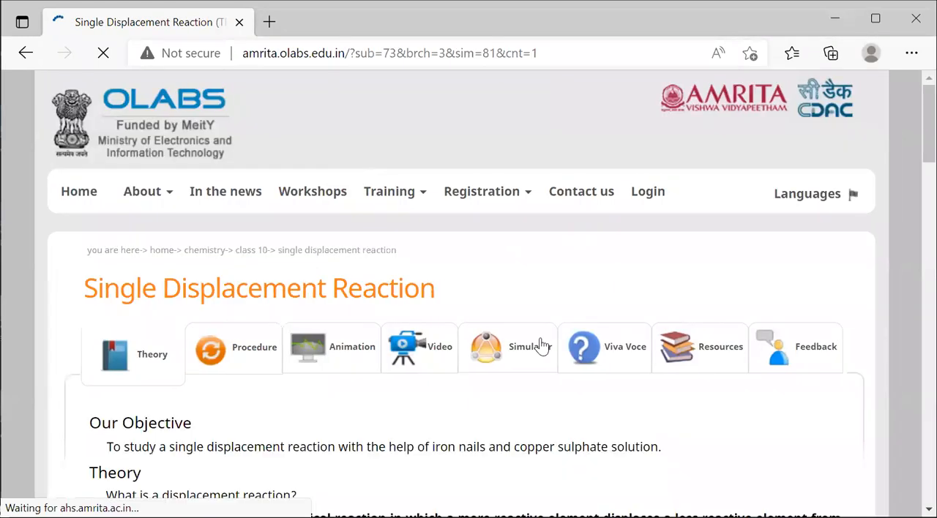
left_click(506, 349)
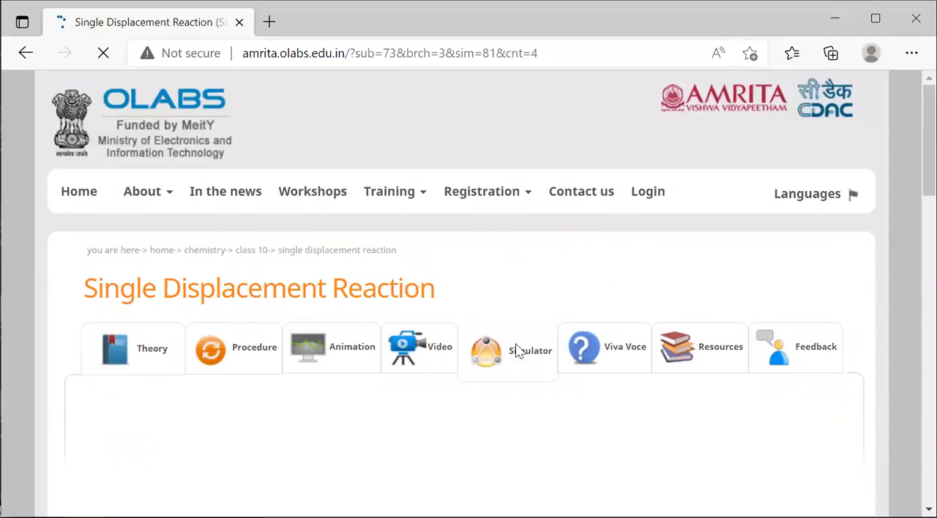
left_click(531, 348)
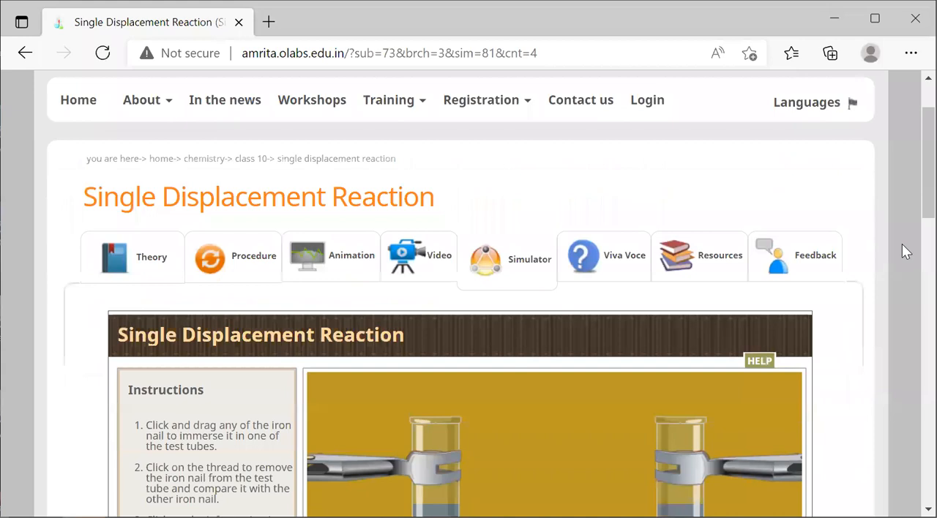
scroll("down", 3)
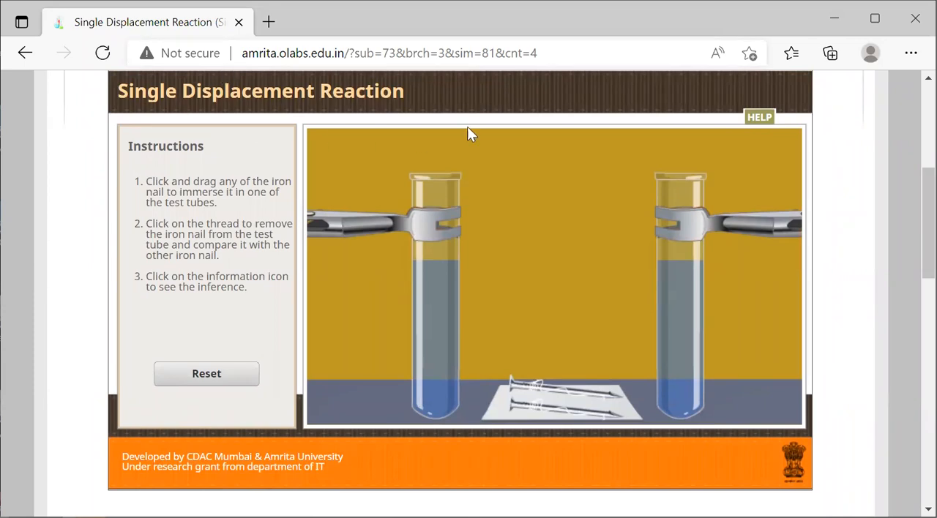
mouse_move(442, 126)
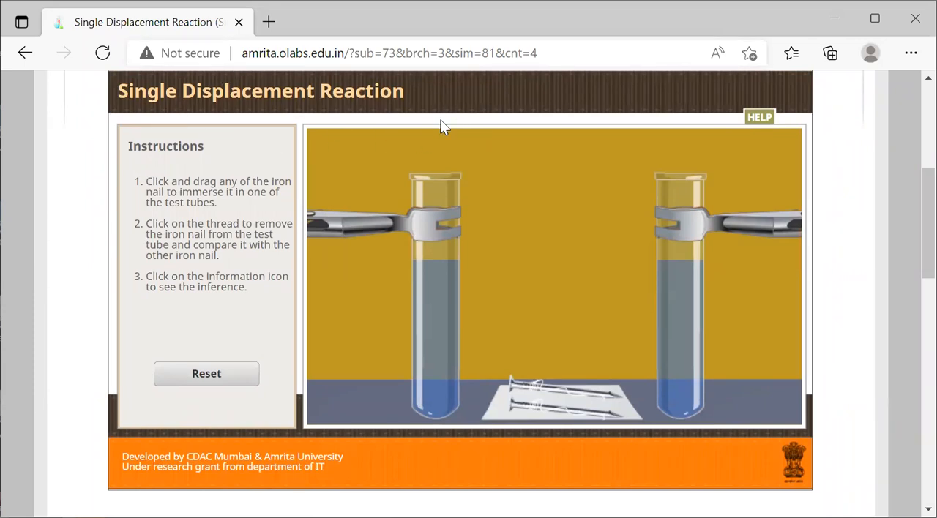
mouse_move(266, 110)
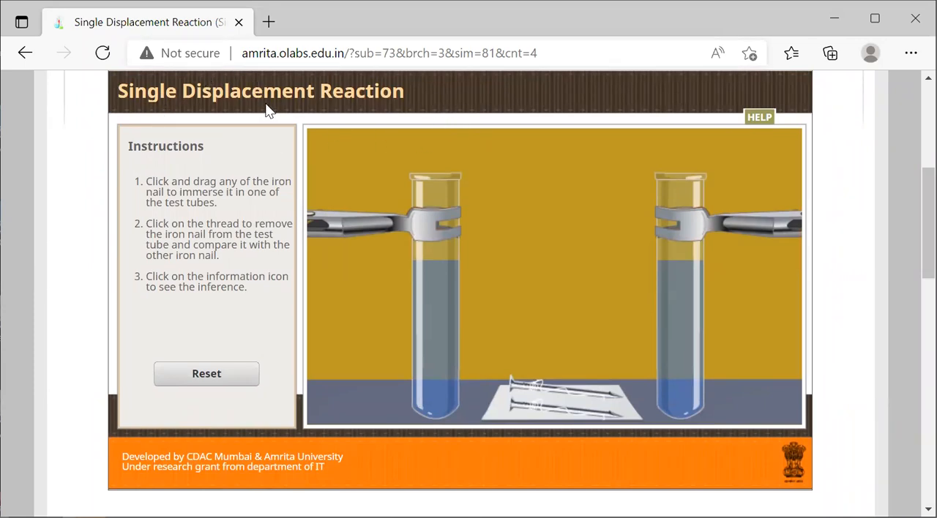
mouse_move(577, 404)
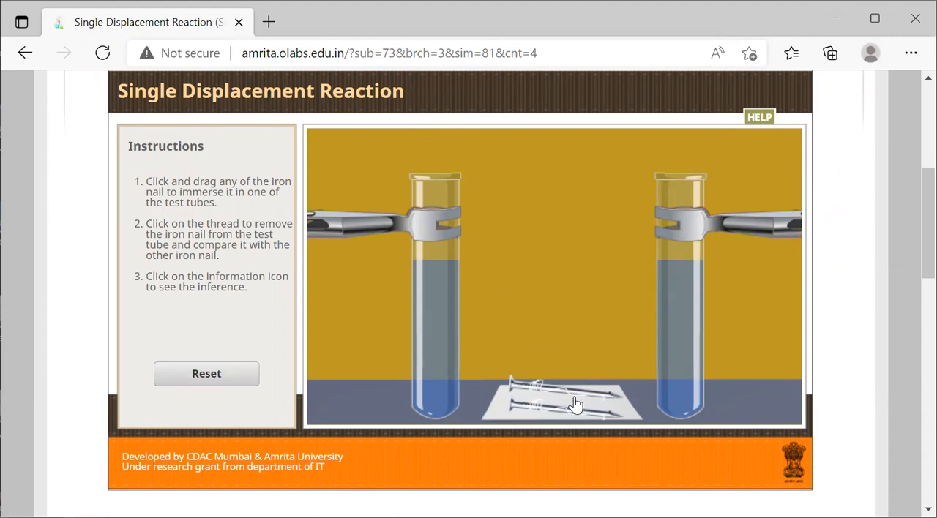
mouse_move(536, 394)
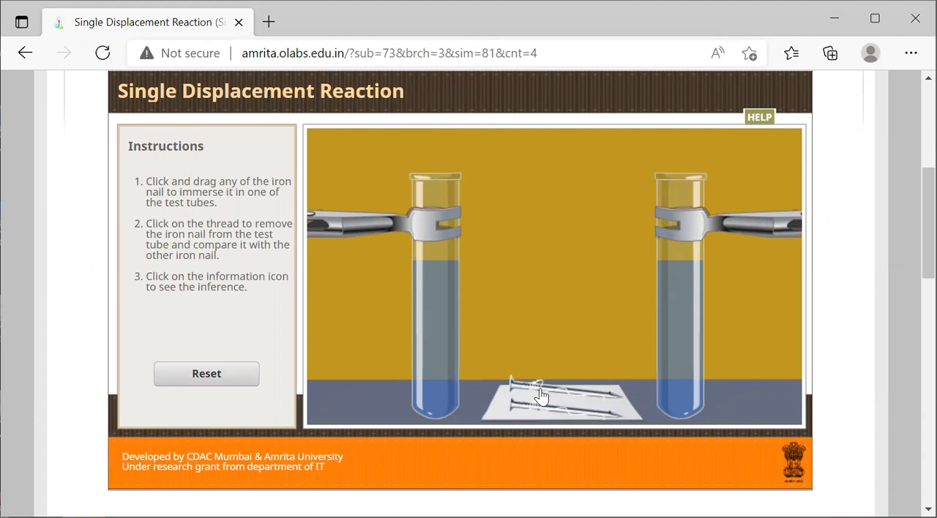
mouse_move(518, 387)
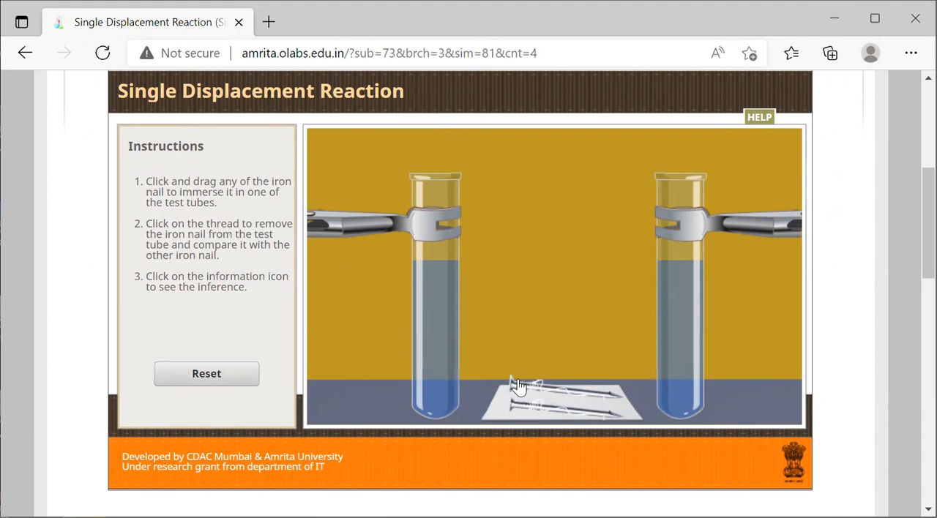
mouse_move(519, 387)
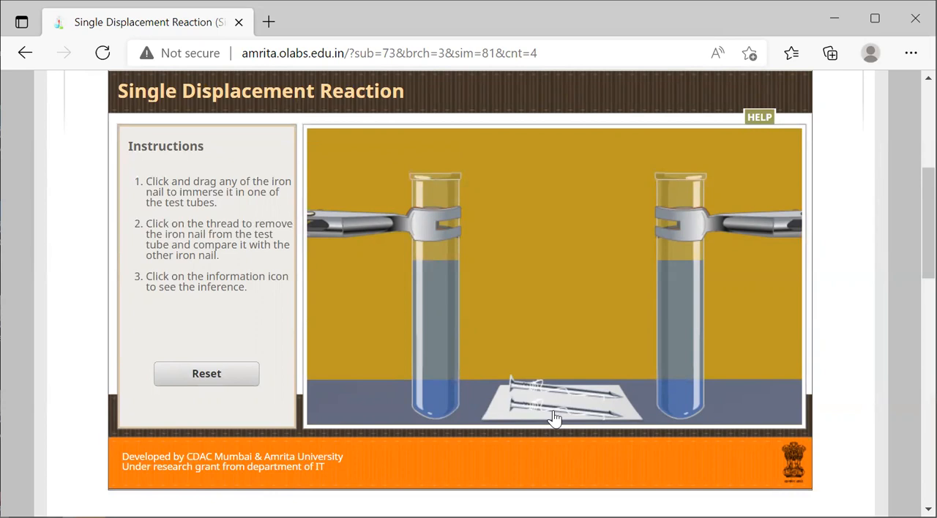
mouse_move(545, 377)
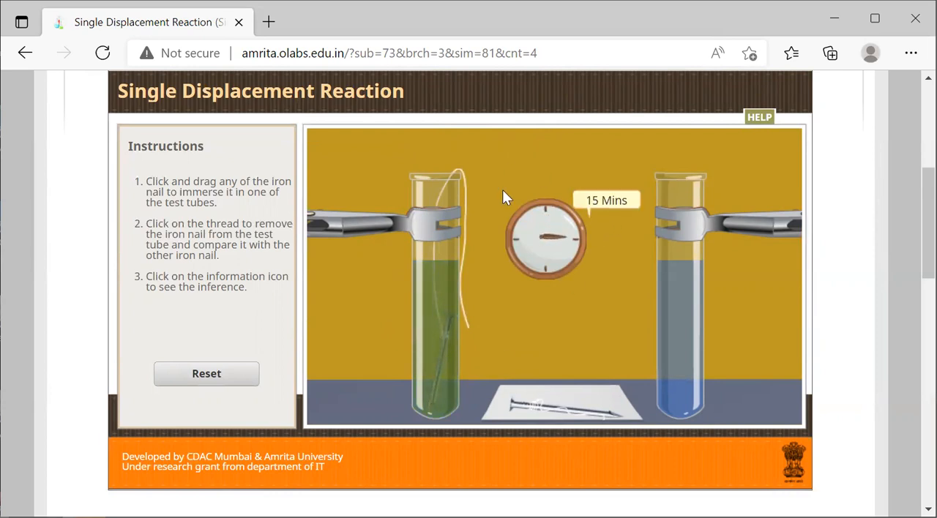
mouse_move(451, 310)
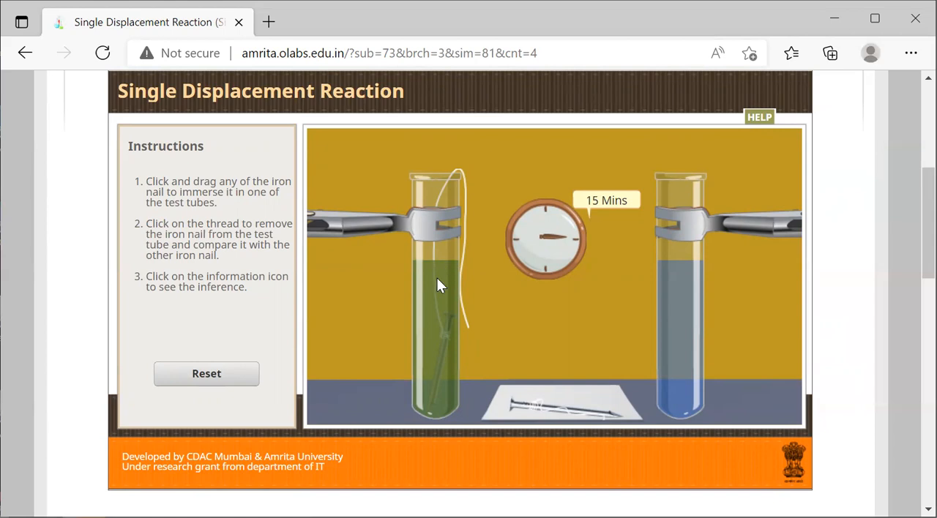
mouse_move(428, 227)
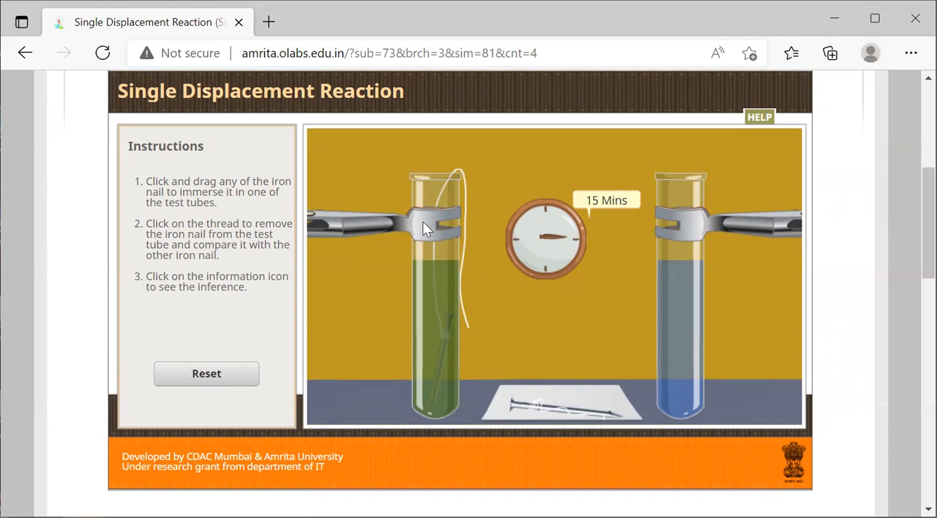
mouse_move(432, 260)
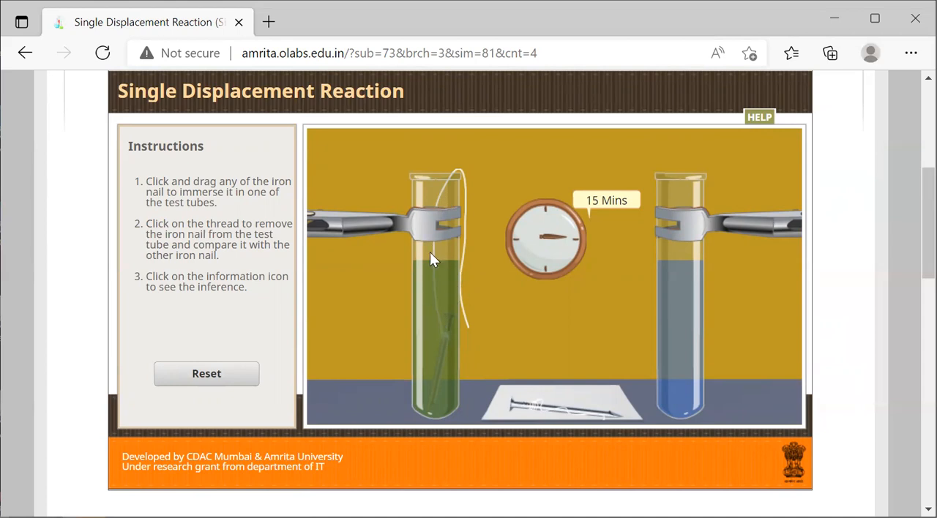
mouse_move(452, 308)
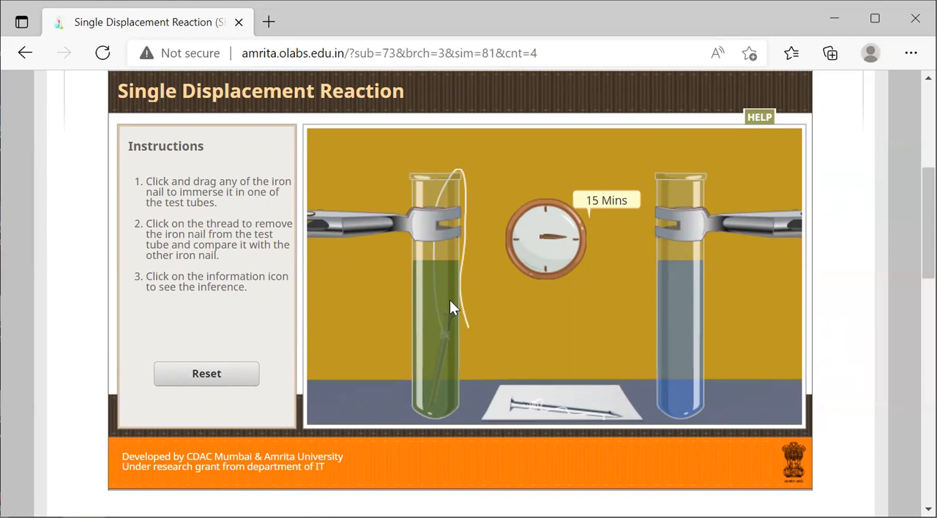
mouse_move(471, 218)
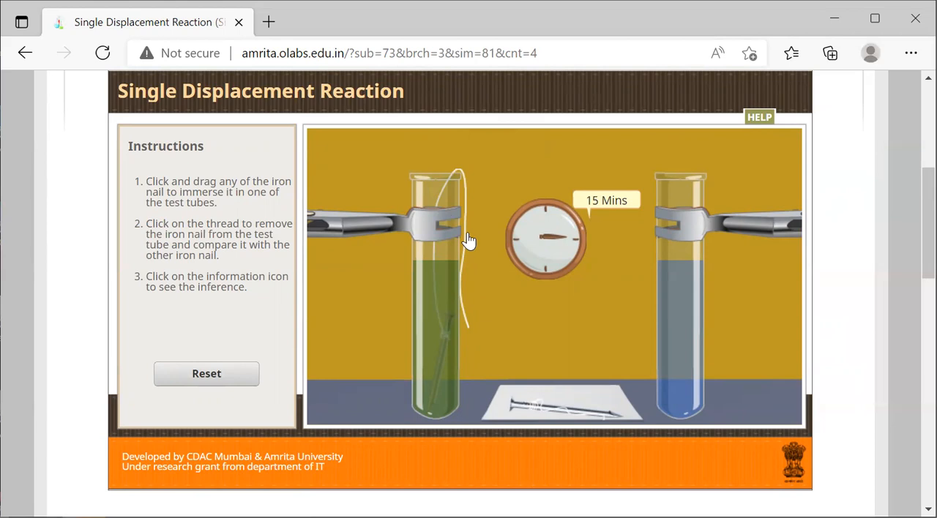
mouse_move(465, 181)
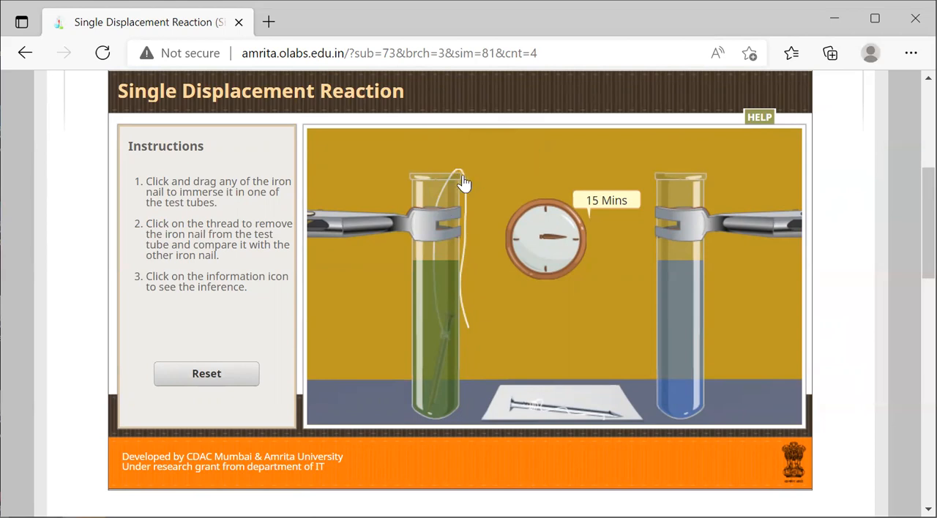
Pull the soaked iron nail out of the green solution beside the untreated nail
left_click(461, 182)
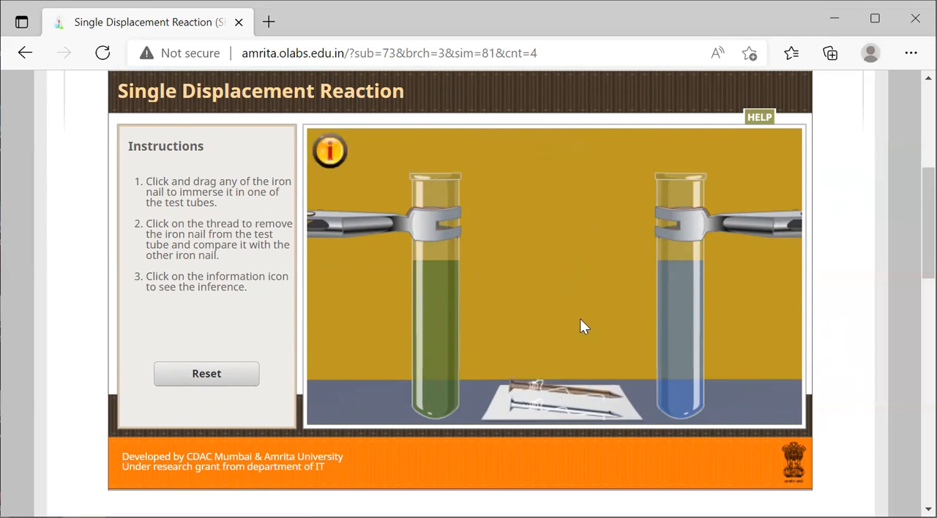
mouse_move(571, 392)
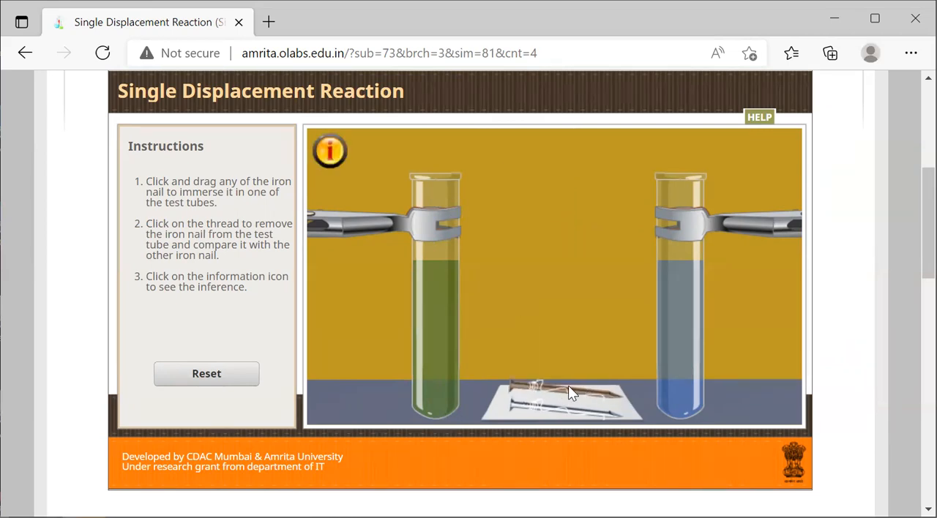
mouse_move(585, 403)
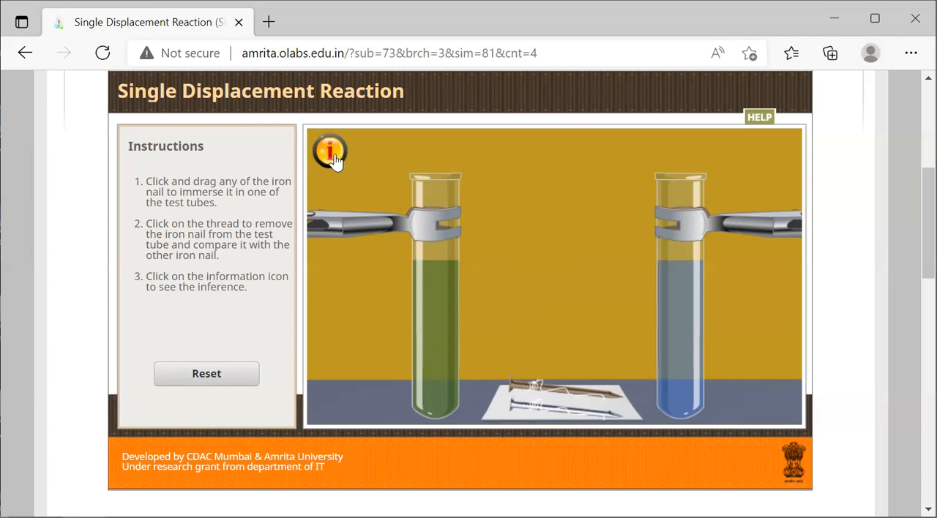
left_click(329, 152)
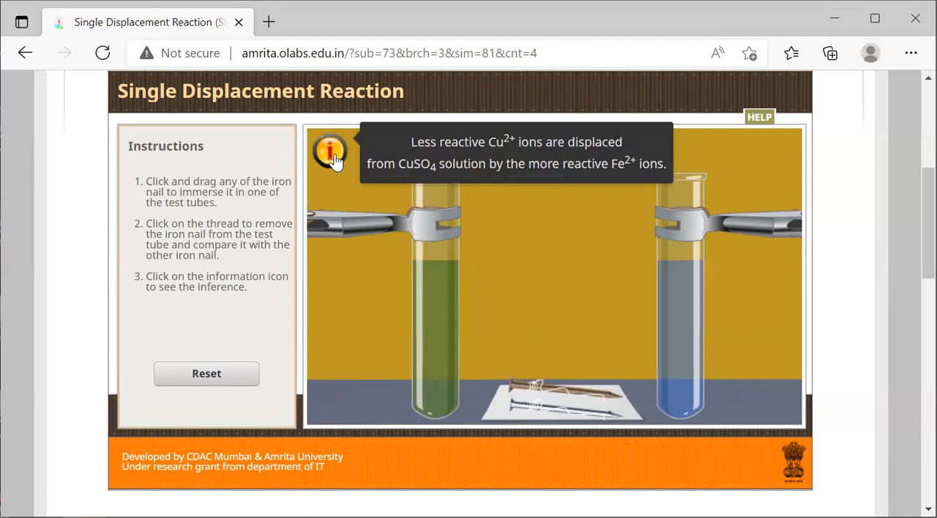
mouse_move(419, 171)
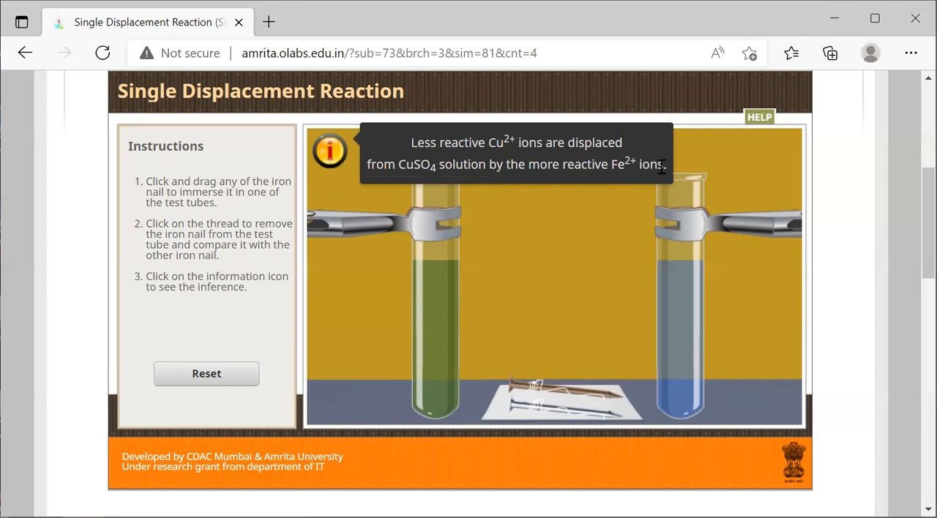
mouse_move(672, 174)
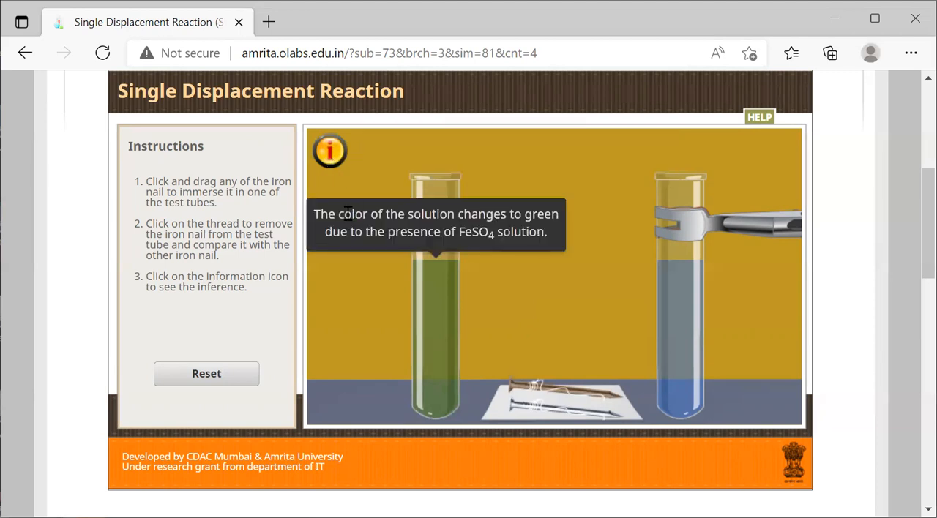
mouse_move(542, 219)
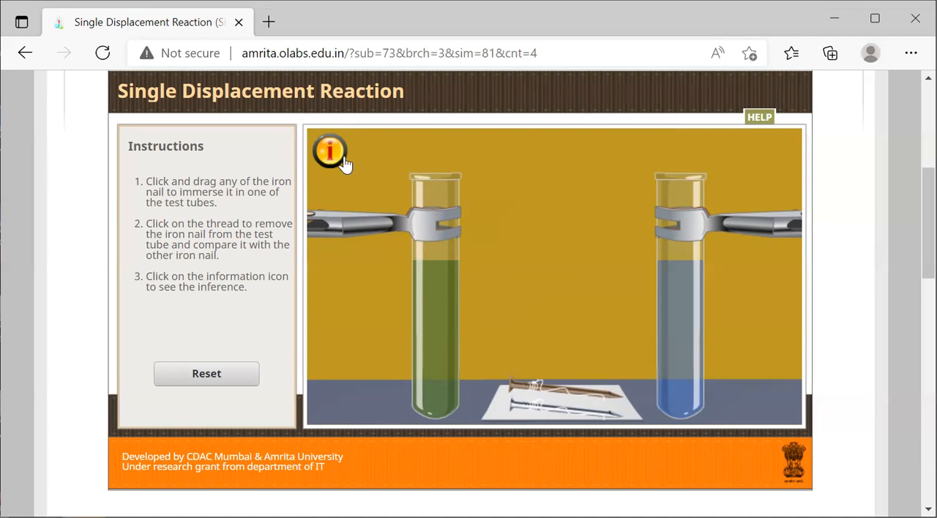
left_click(329, 151)
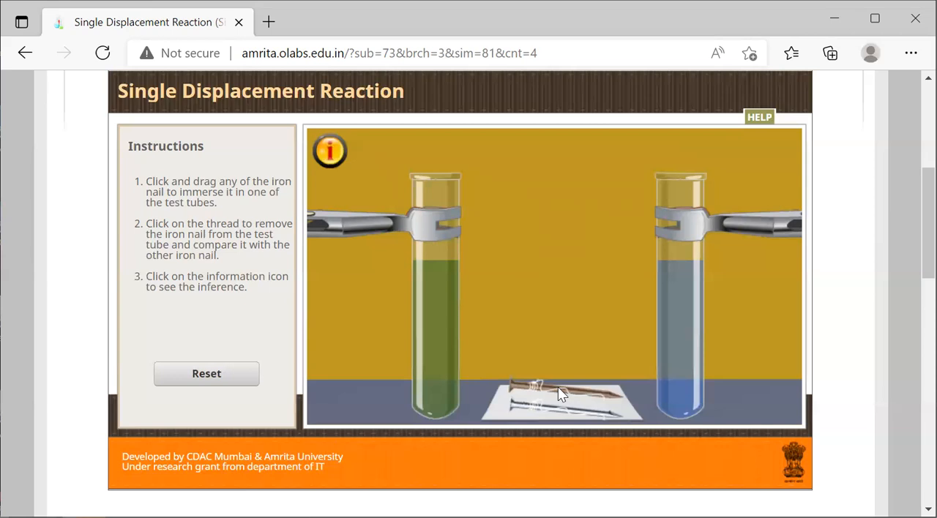
mouse_move(216, 167)
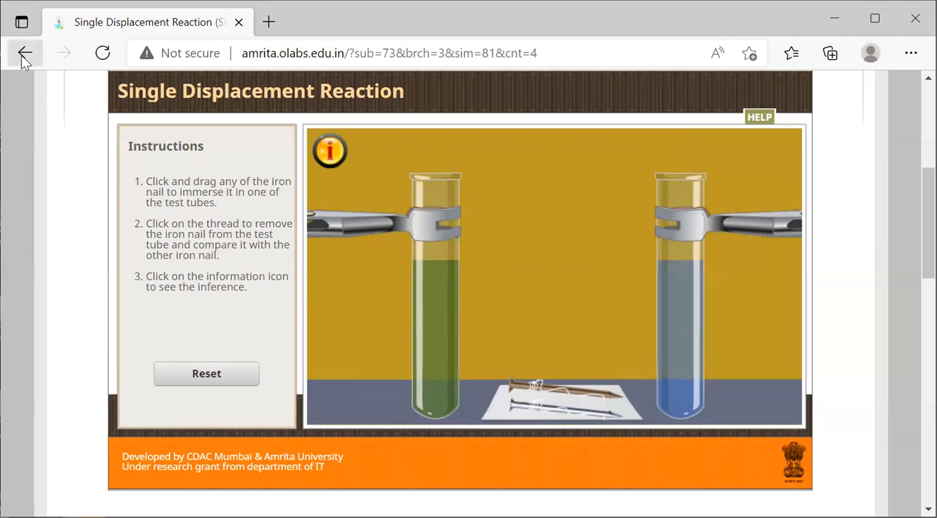
Go back to the OLabs home page and bring up the chemistry experiments listing
left_click(25, 53)
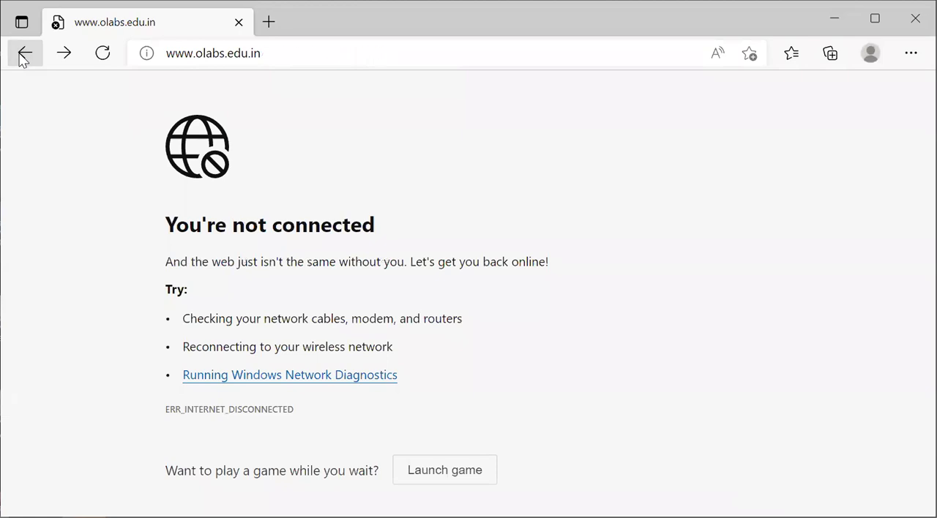
left_click(214, 52)
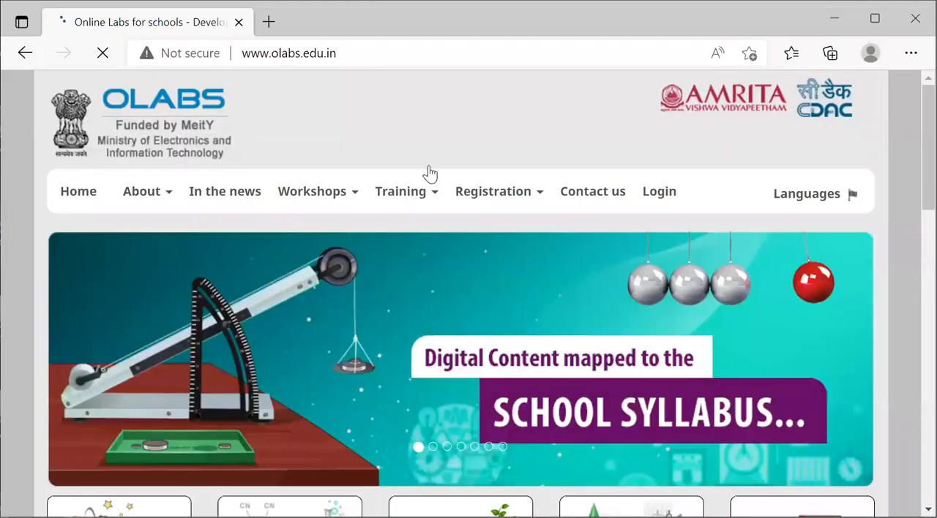
left_click(401, 191)
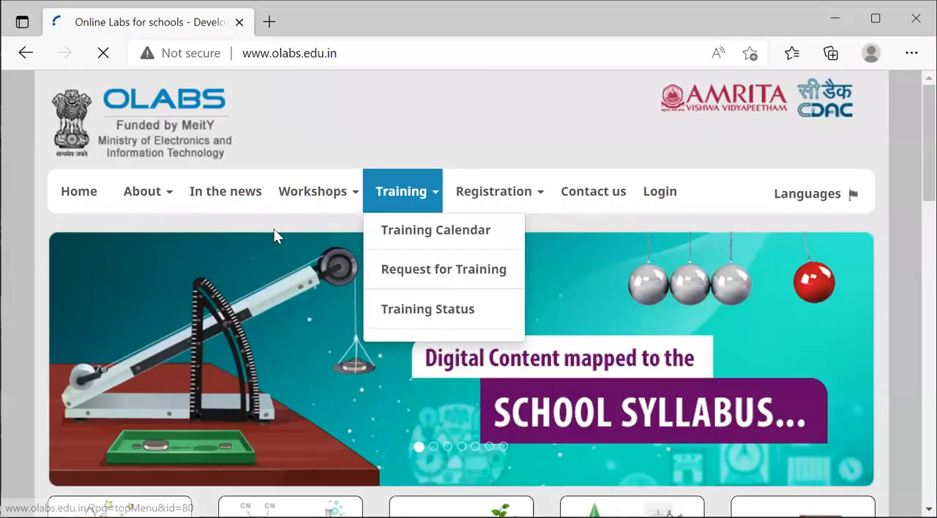
scroll("down", 3)
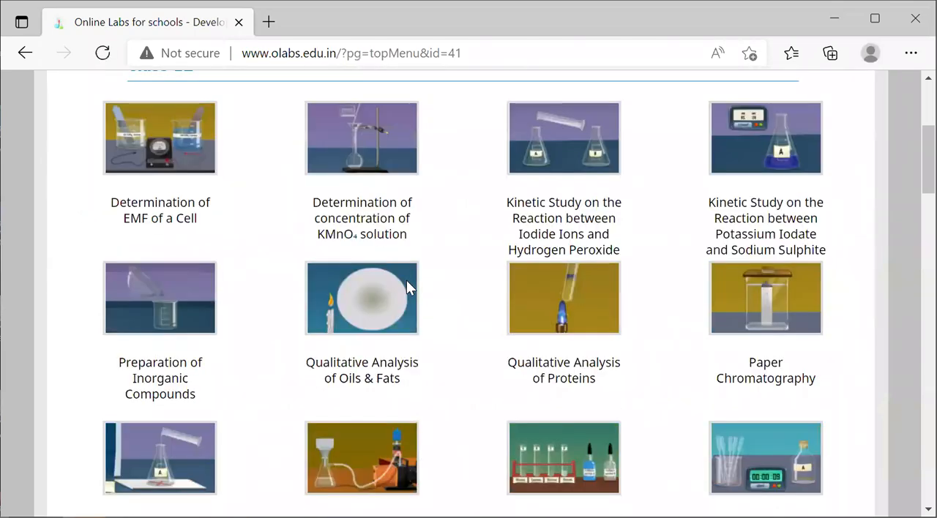
Open the Double Displacement Reaction experiment from the Class 10 list
scroll("down", 3)
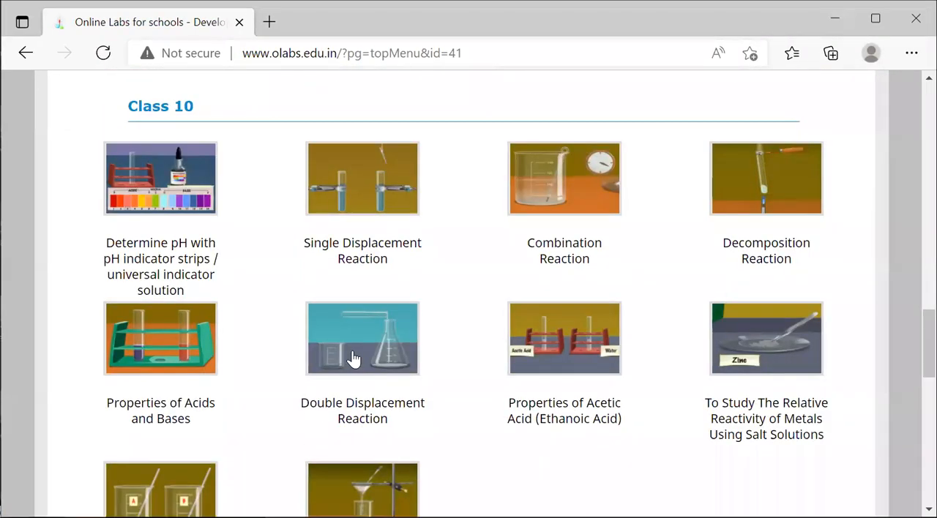
left_click(364, 338)
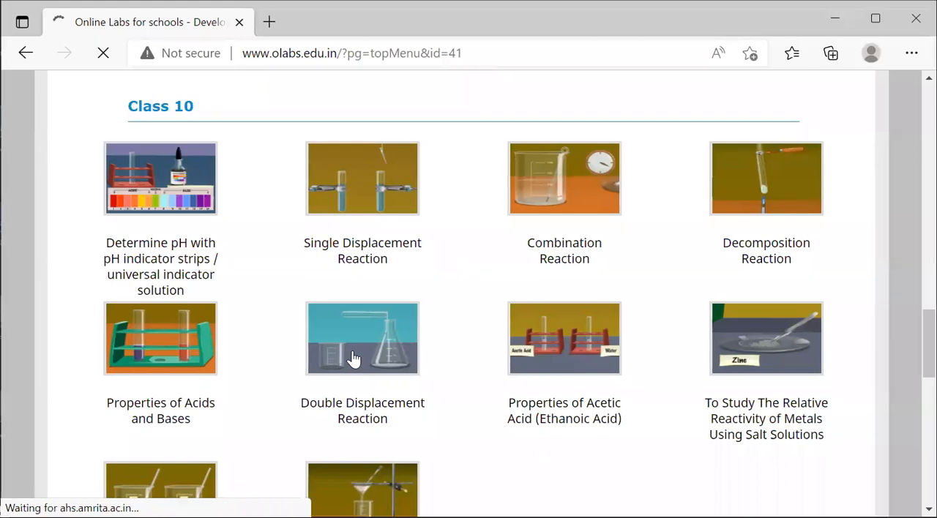
left_click(363, 339)
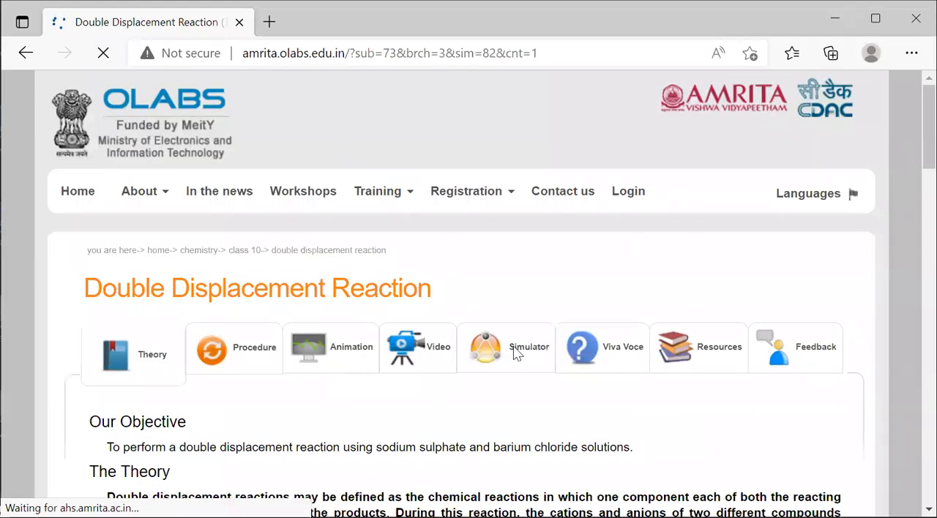
Load the Simulator view with the beaker, test tube and BaCl2, Na2SO4, Dil.HCl bottles
left_click(528, 347)
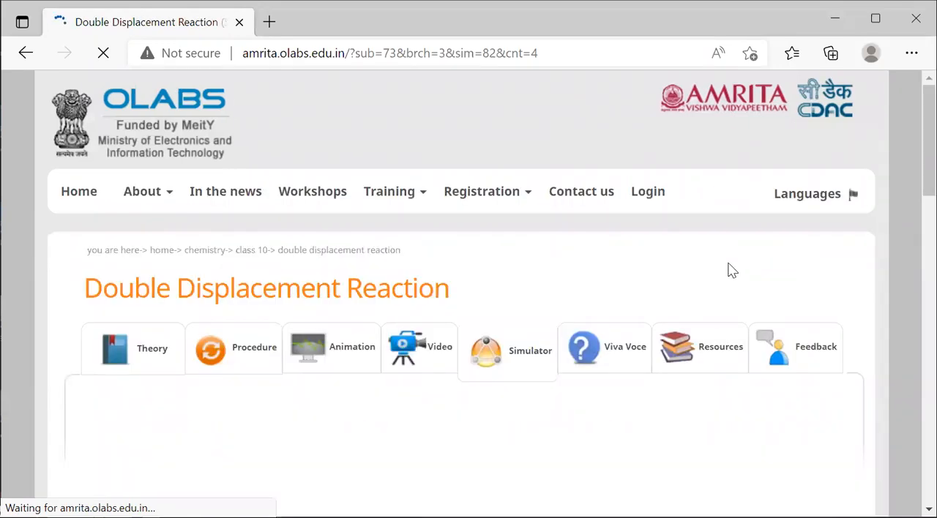
scroll("down", 3)
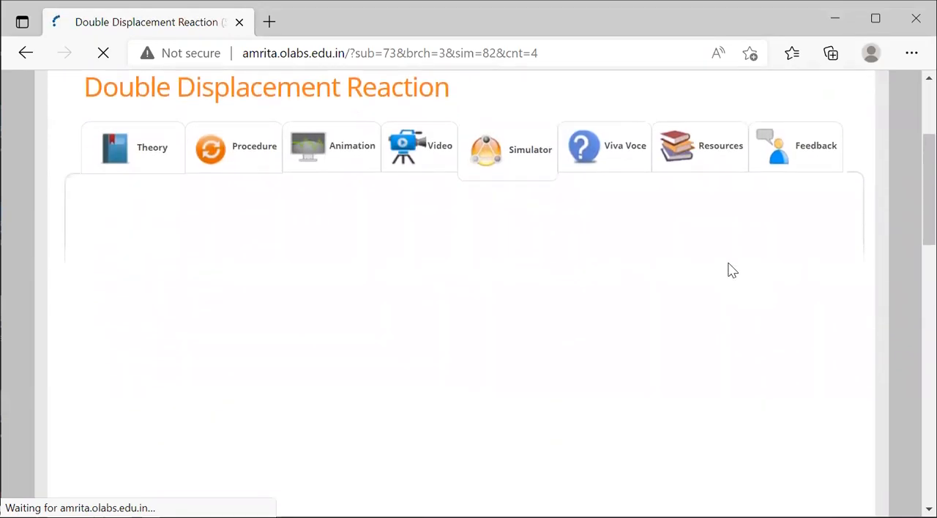
scroll("down", 3)
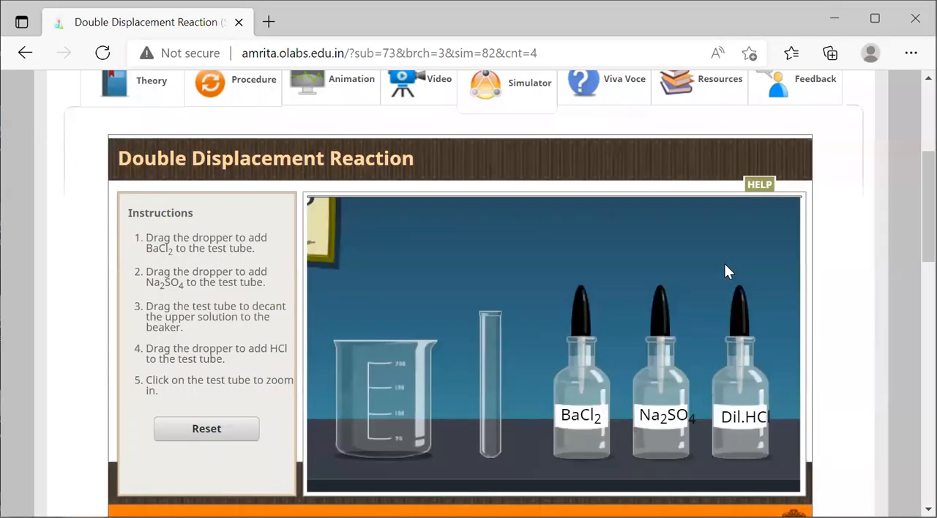
mouse_move(864, 258)
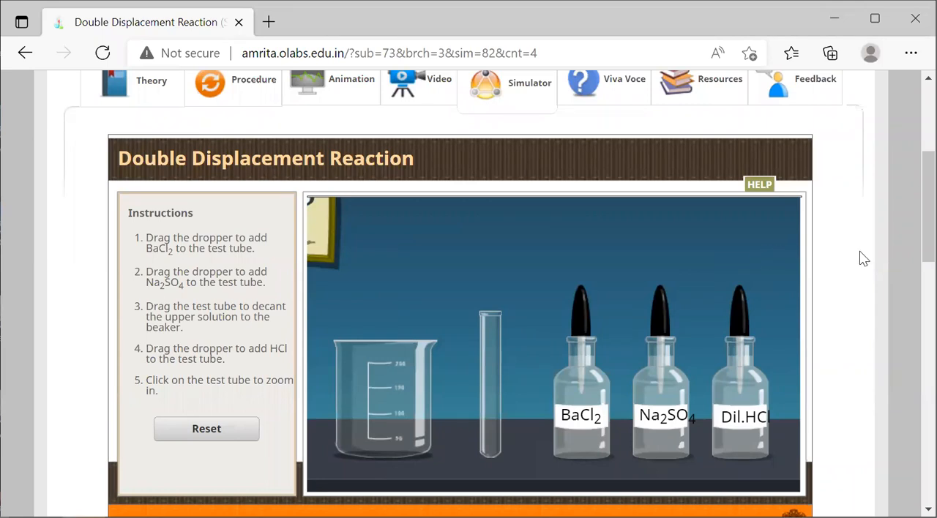
Scroll down to bring the full double displacement simulator into view
scroll("down", 3)
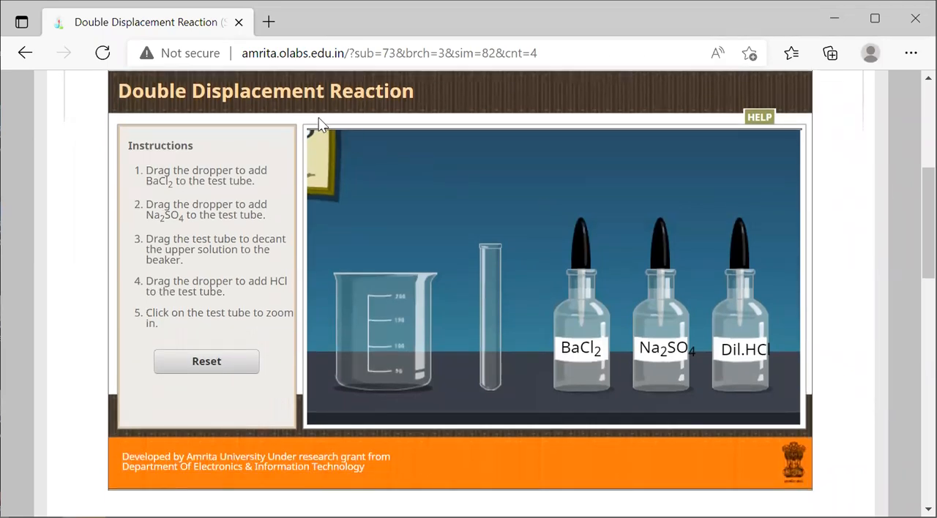
mouse_move(469, 301)
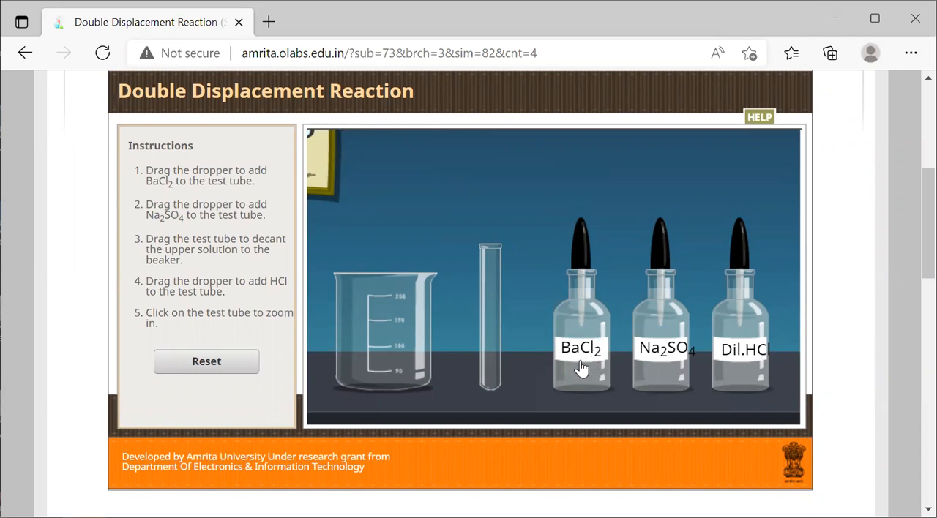
mouse_move(668, 367)
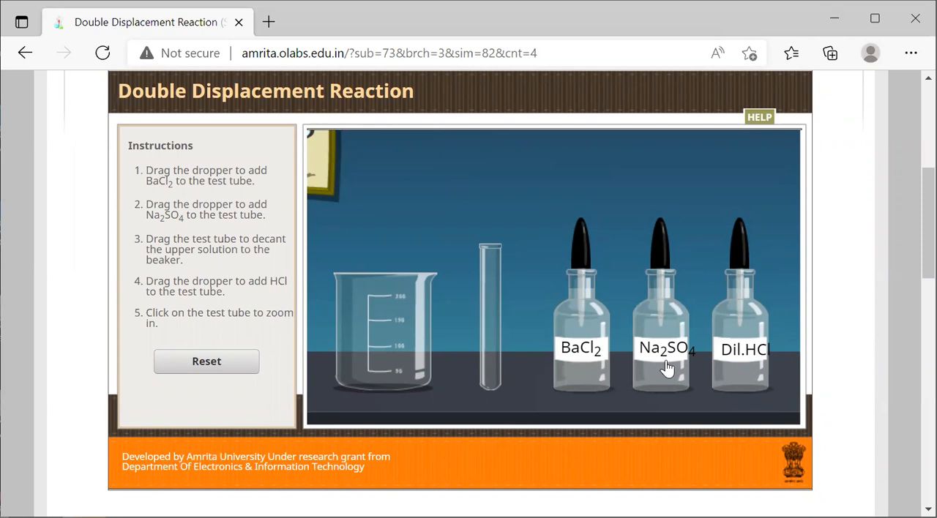
mouse_move(580, 252)
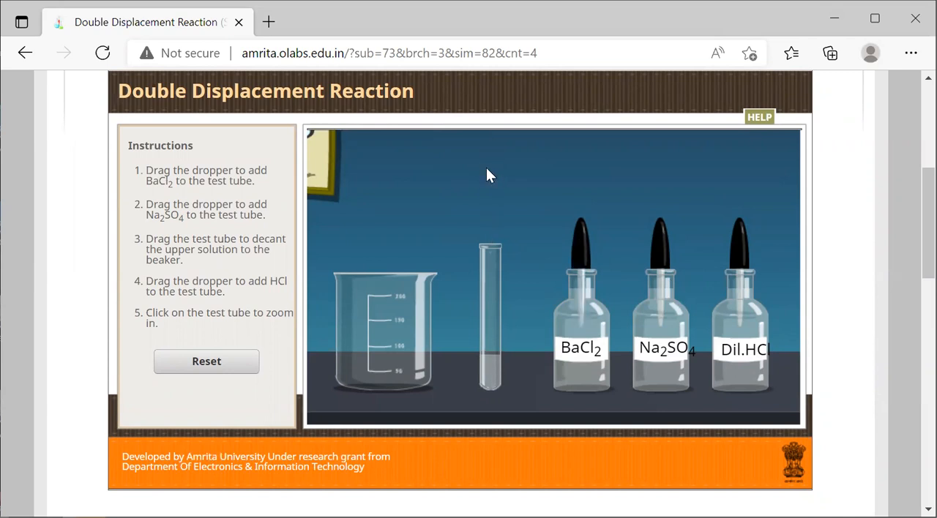
mouse_move(659, 252)
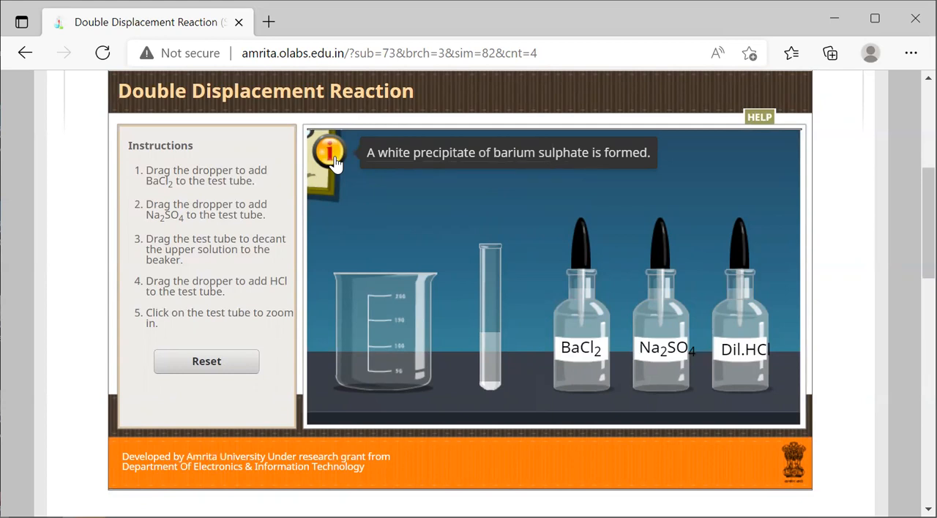
mouse_move(339, 167)
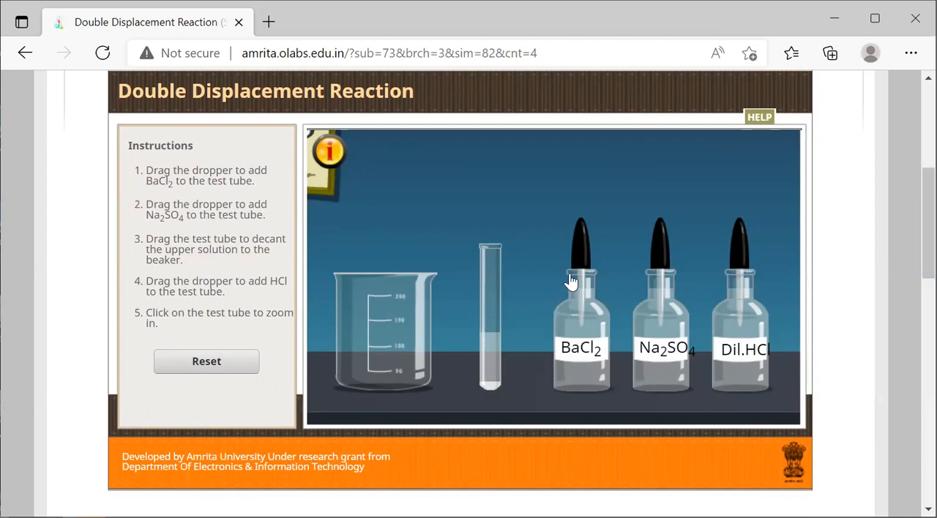
mouse_move(545, 315)
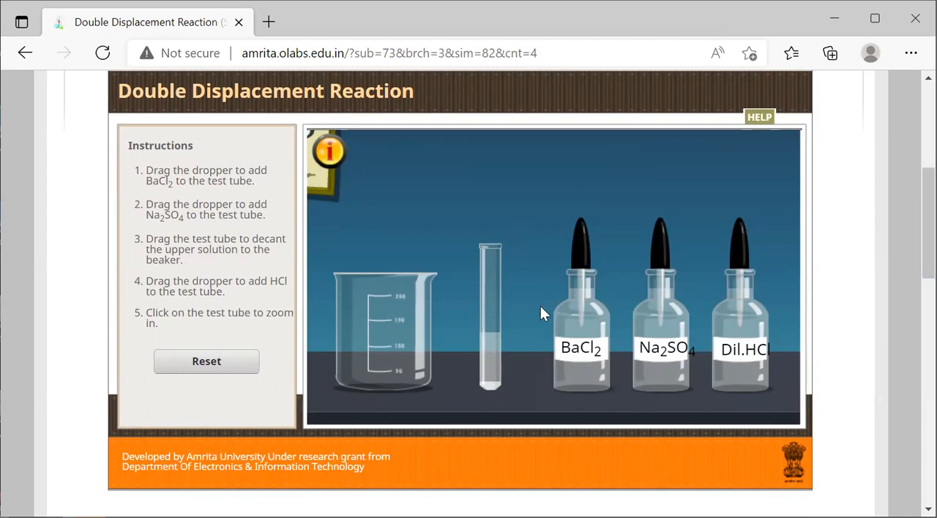
mouse_move(592, 388)
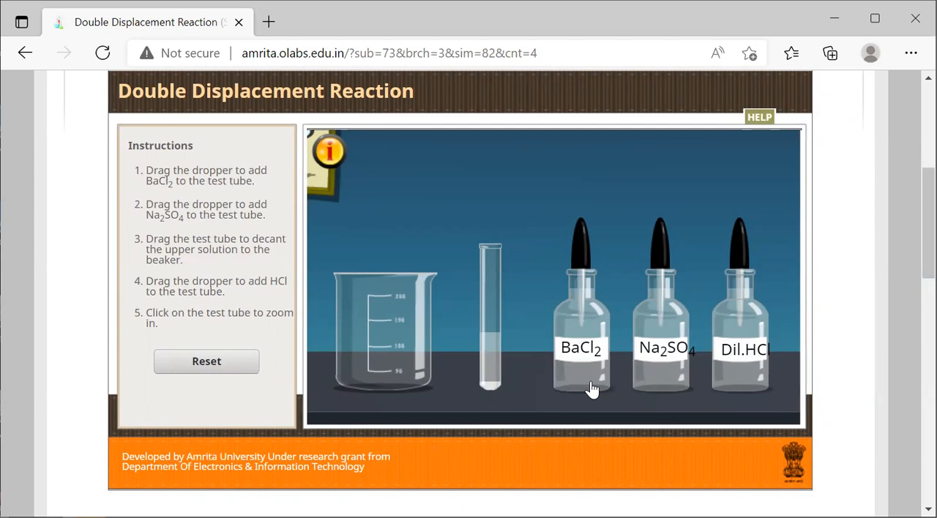
mouse_move(592, 389)
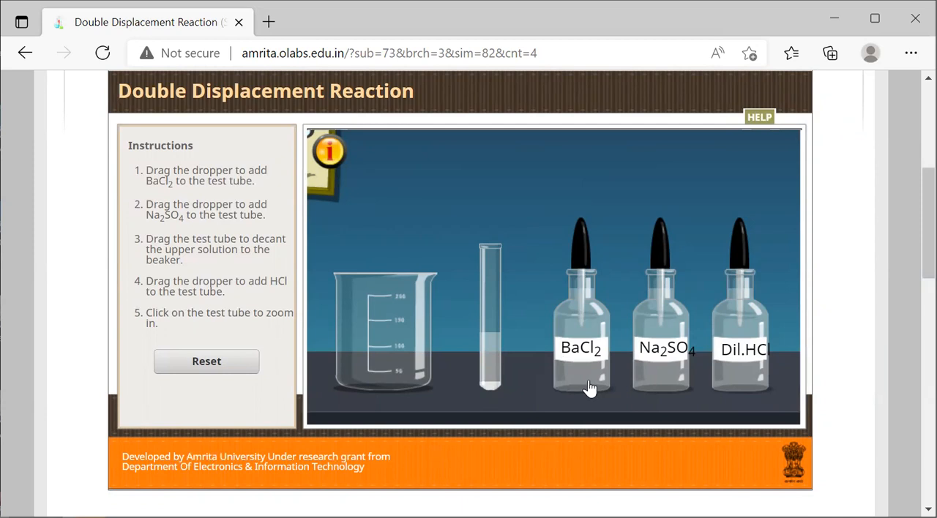
mouse_move(489, 381)
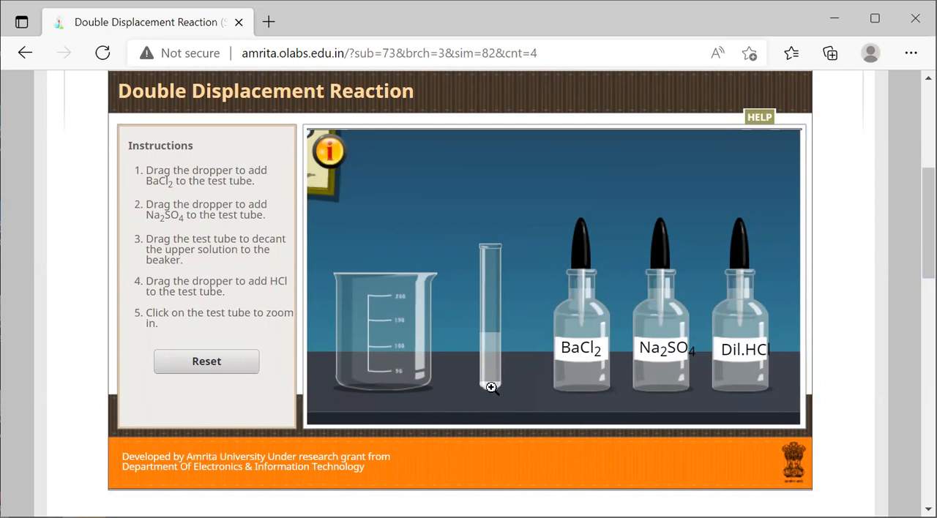
left_click(491, 315)
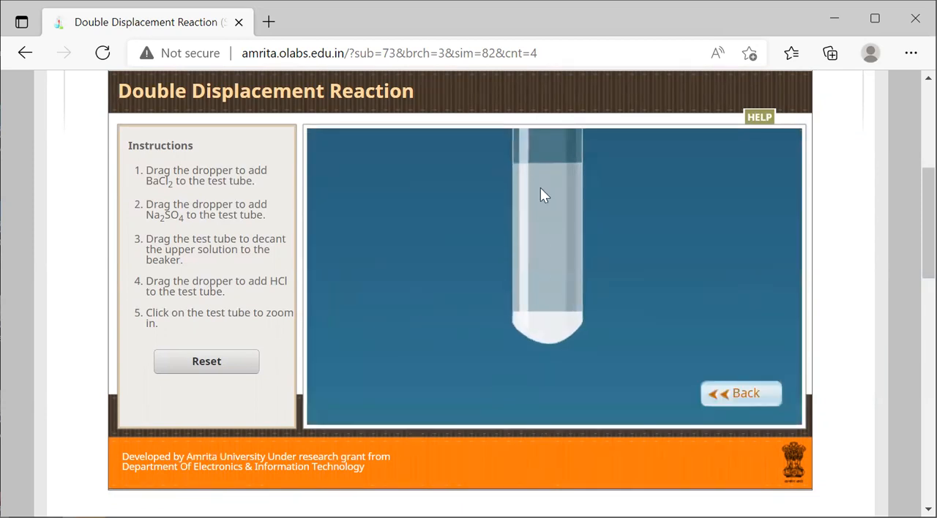
mouse_move(554, 298)
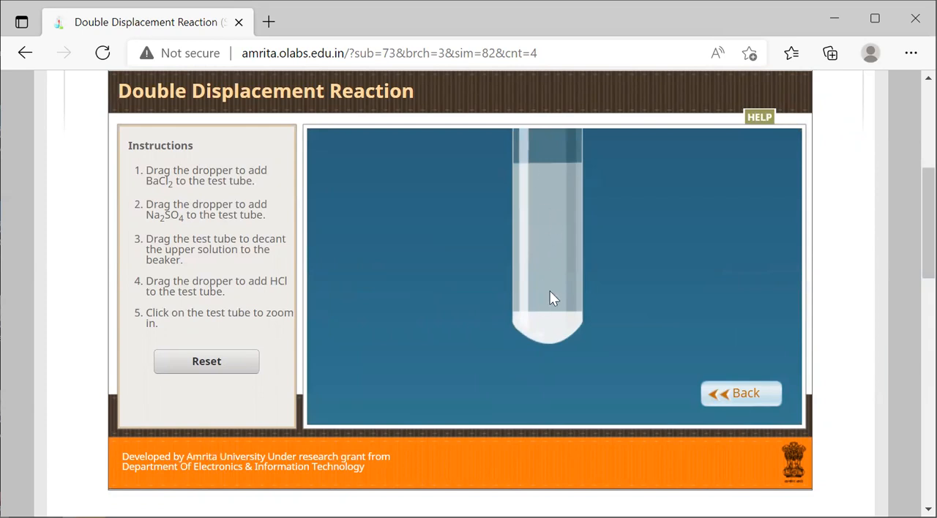
mouse_move(555, 247)
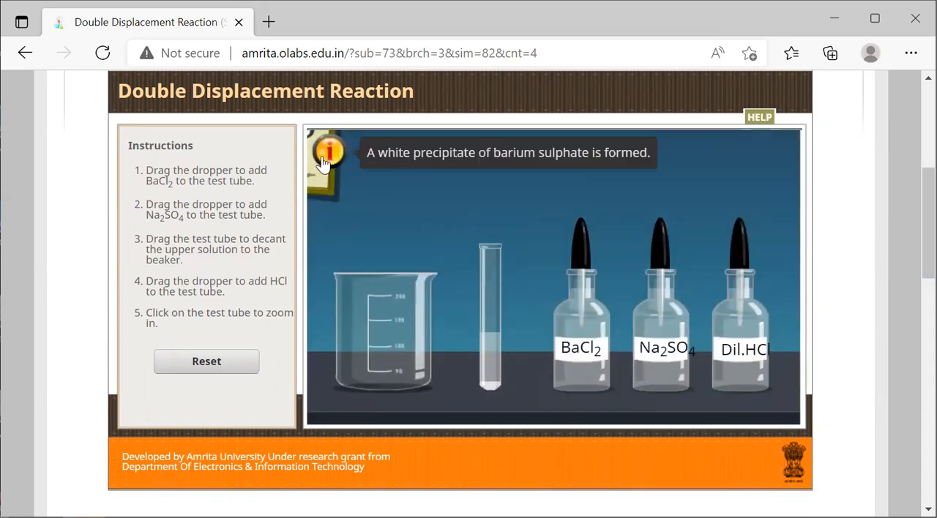
mouse_move(489, 255)
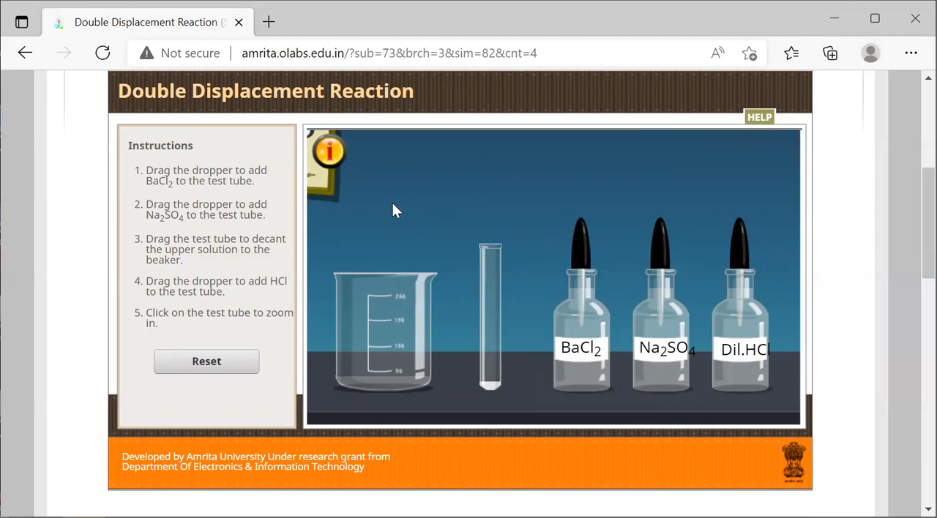
mouse_move(744, 250)
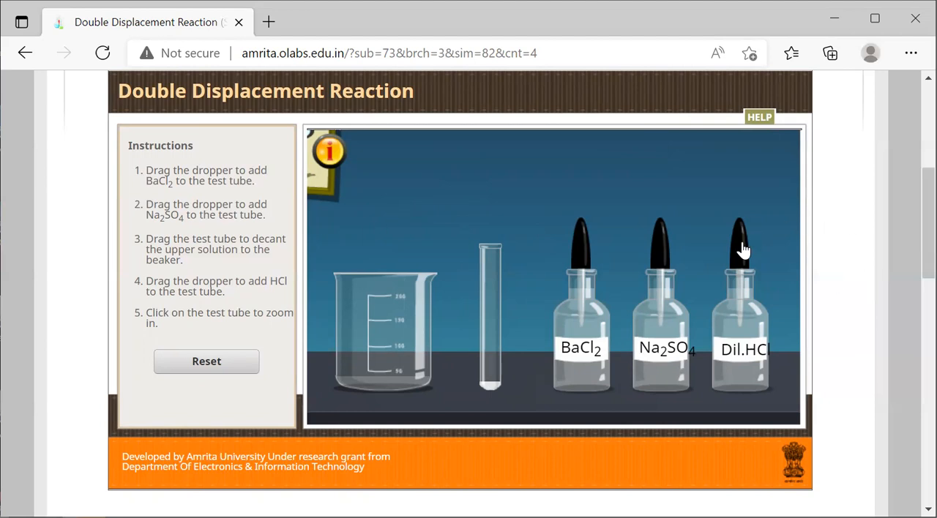
mouse_move(492, 195)
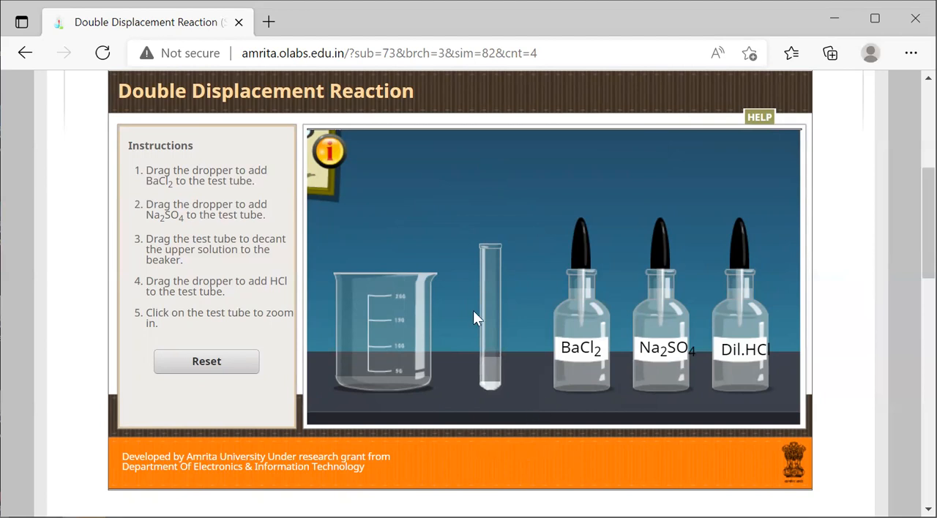
mouse_move(542, 296)
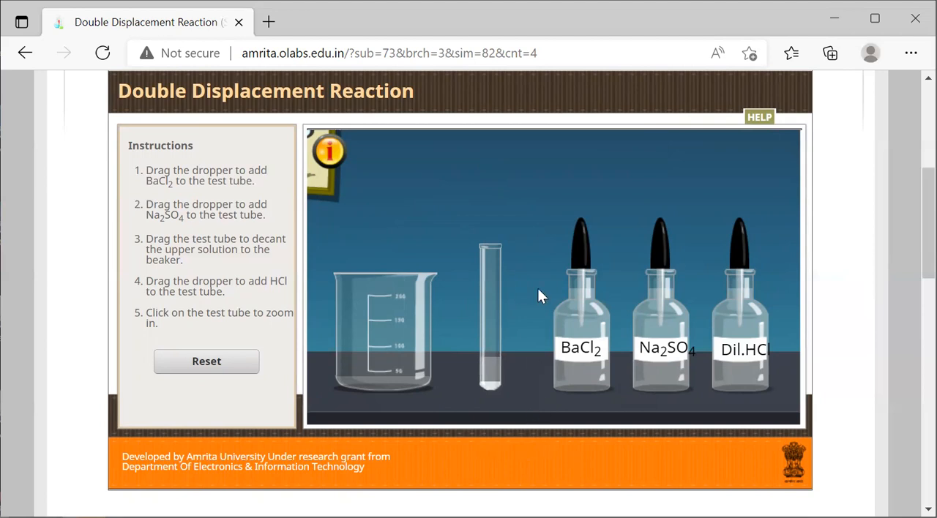
mouse_move(489, 284)
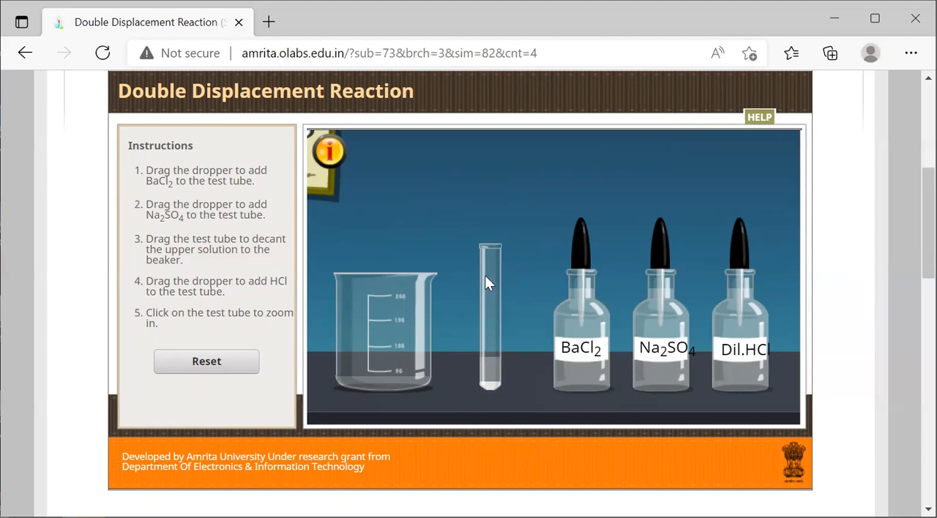
Zoom into the test tube to see the white barium sulphate precipitate settled at the bottom
left_click(489, 320)
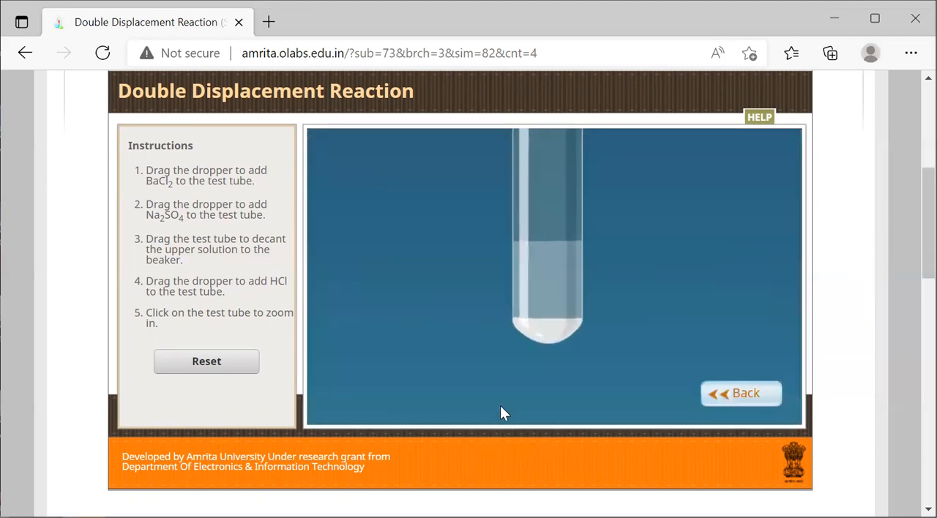
mouse_move(566, 284)
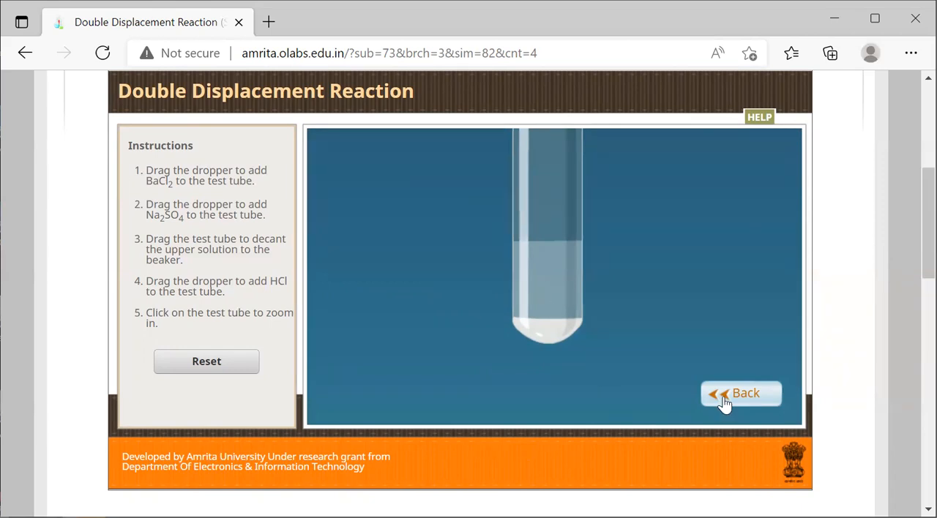
Leave the test tube close-up and return to the full bench with the reagent bottles
left_click(741, 392)
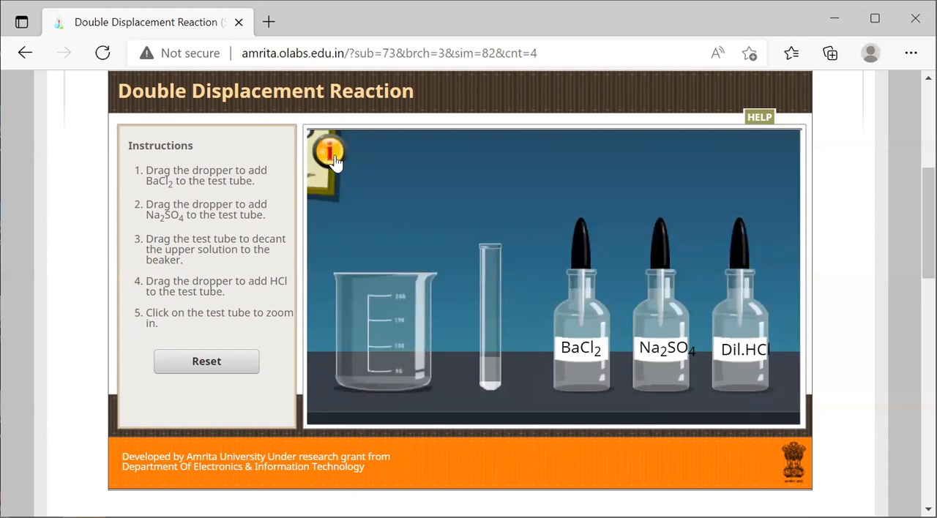
mouse_move(492, 287)
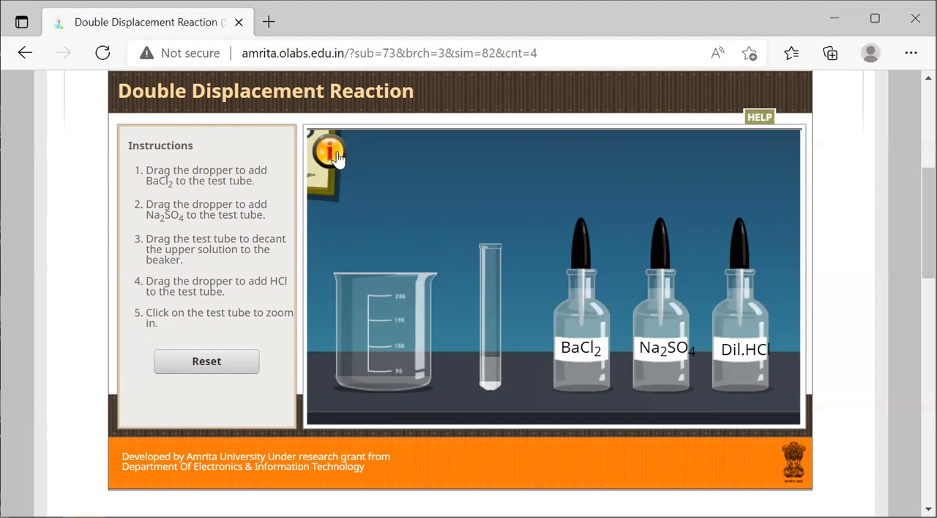
mouse_move(285, 176)
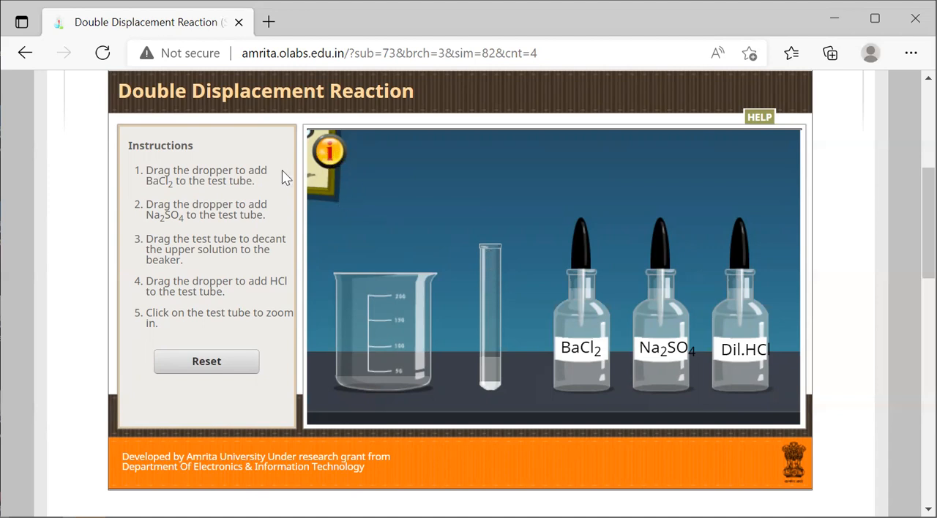
mouse_move(493, 343)
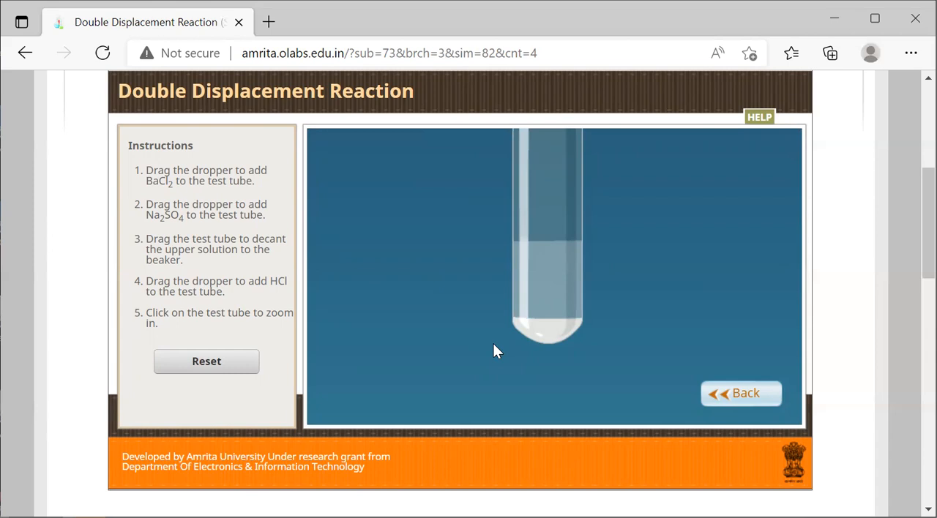
mouse_move(527, 359)
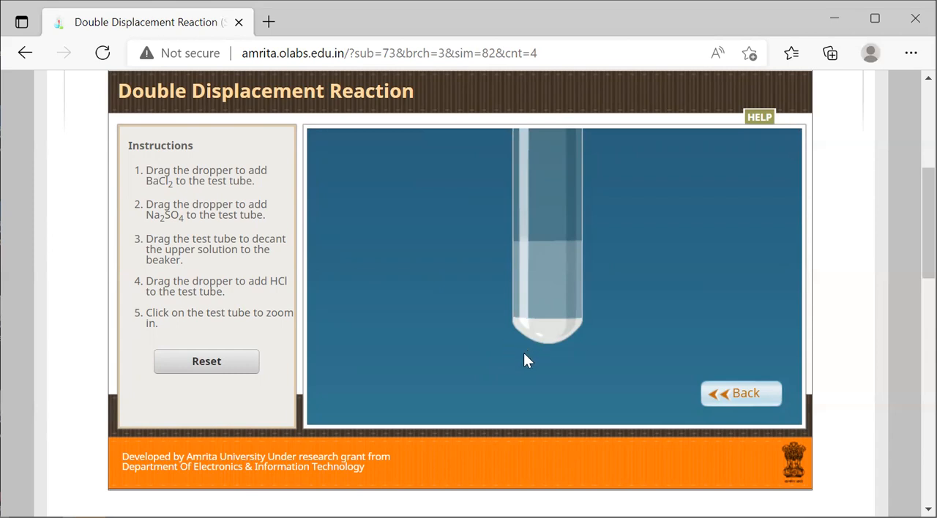
mouse_move(653, 387)
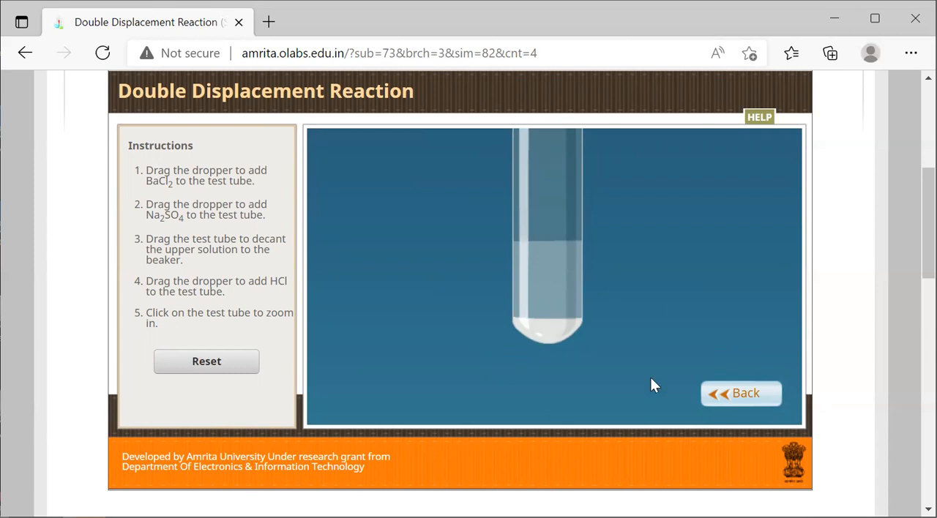
mouse_move(747, 398)
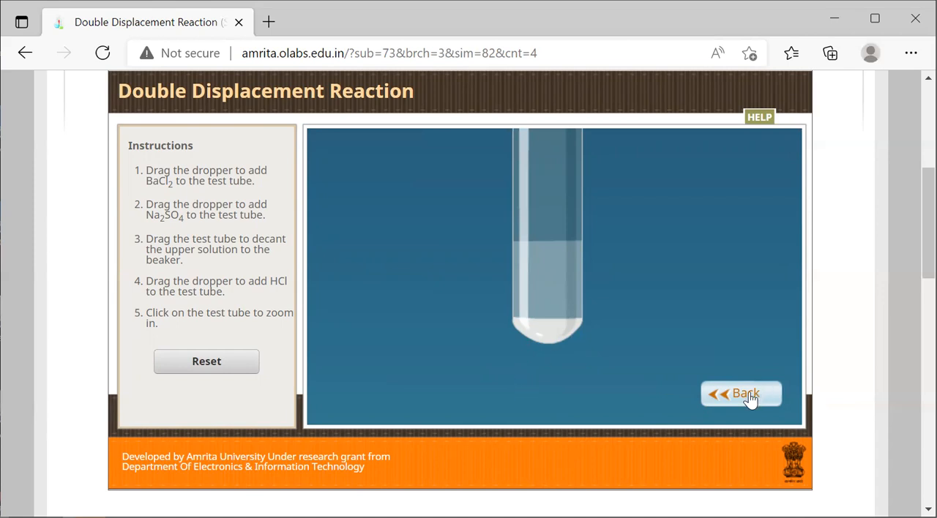
left_click(741, 394)
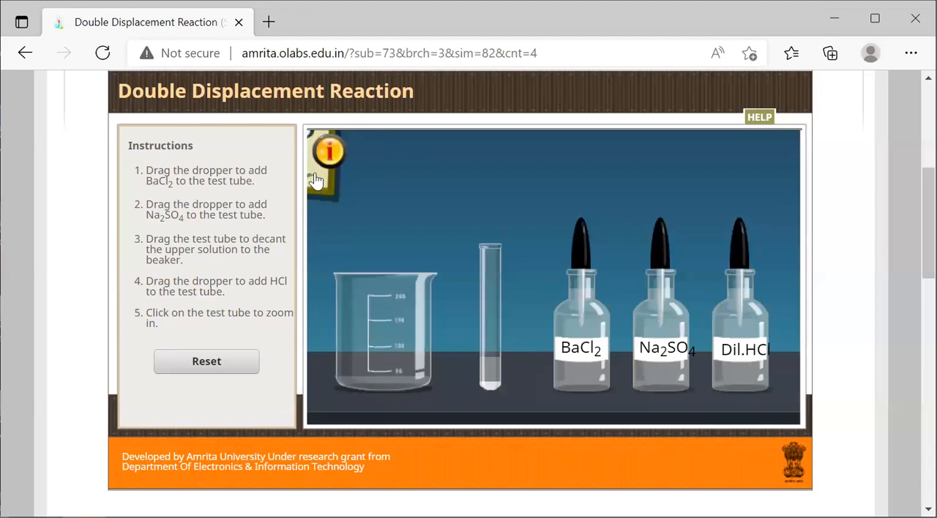
mouse_move(506, 181)
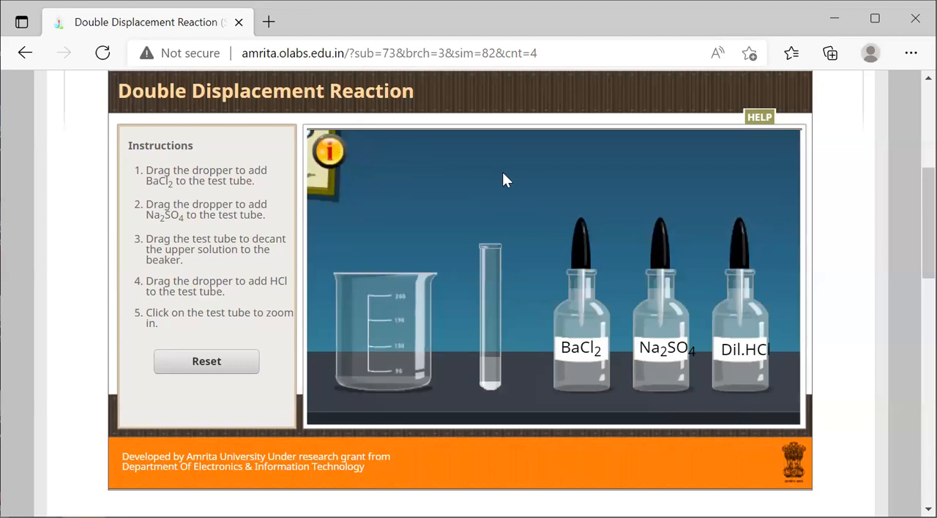
mouse_move(508, 208)
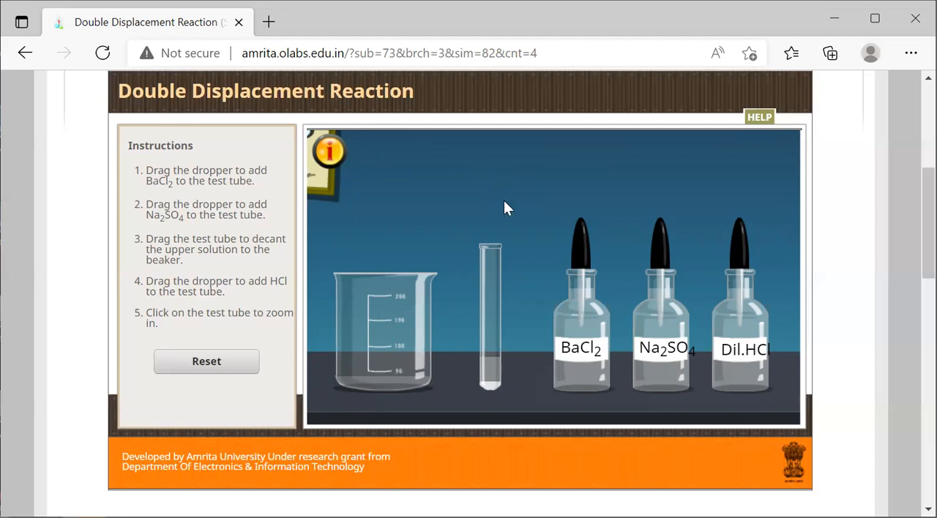